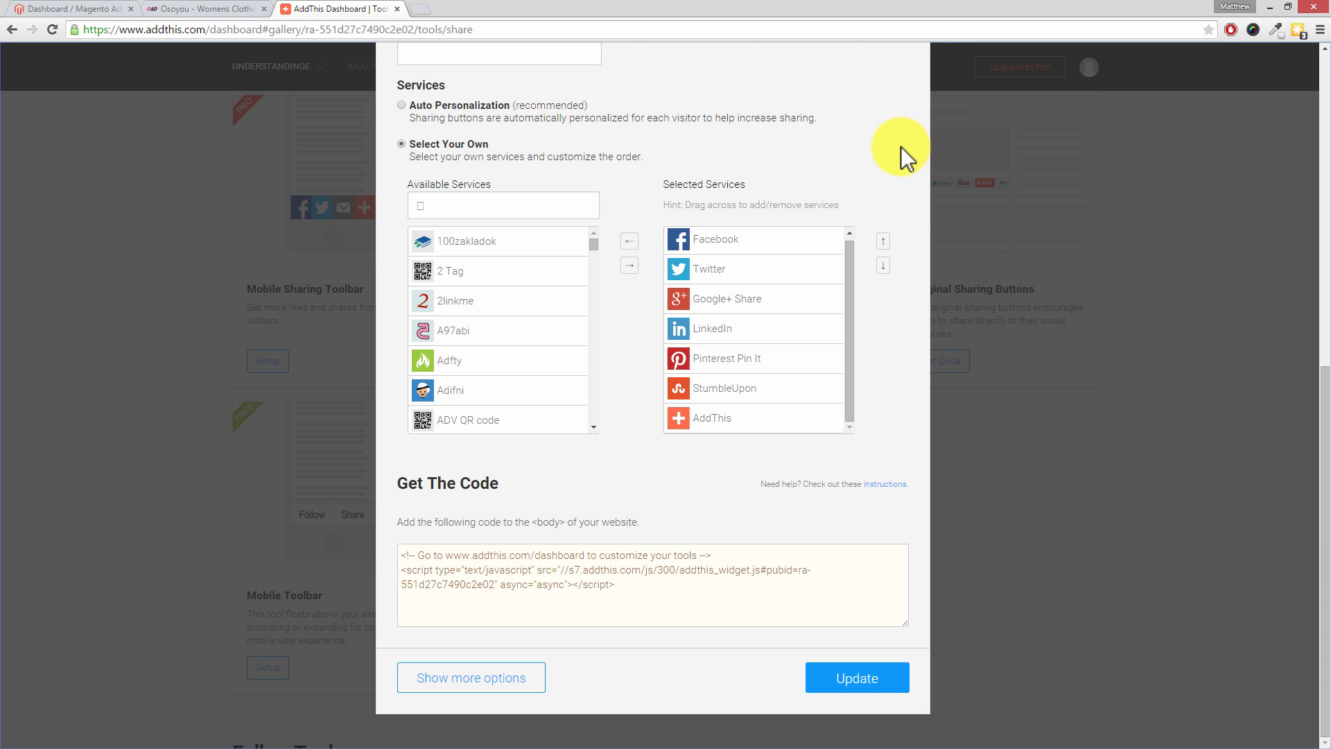
mouse_move(901, 164)
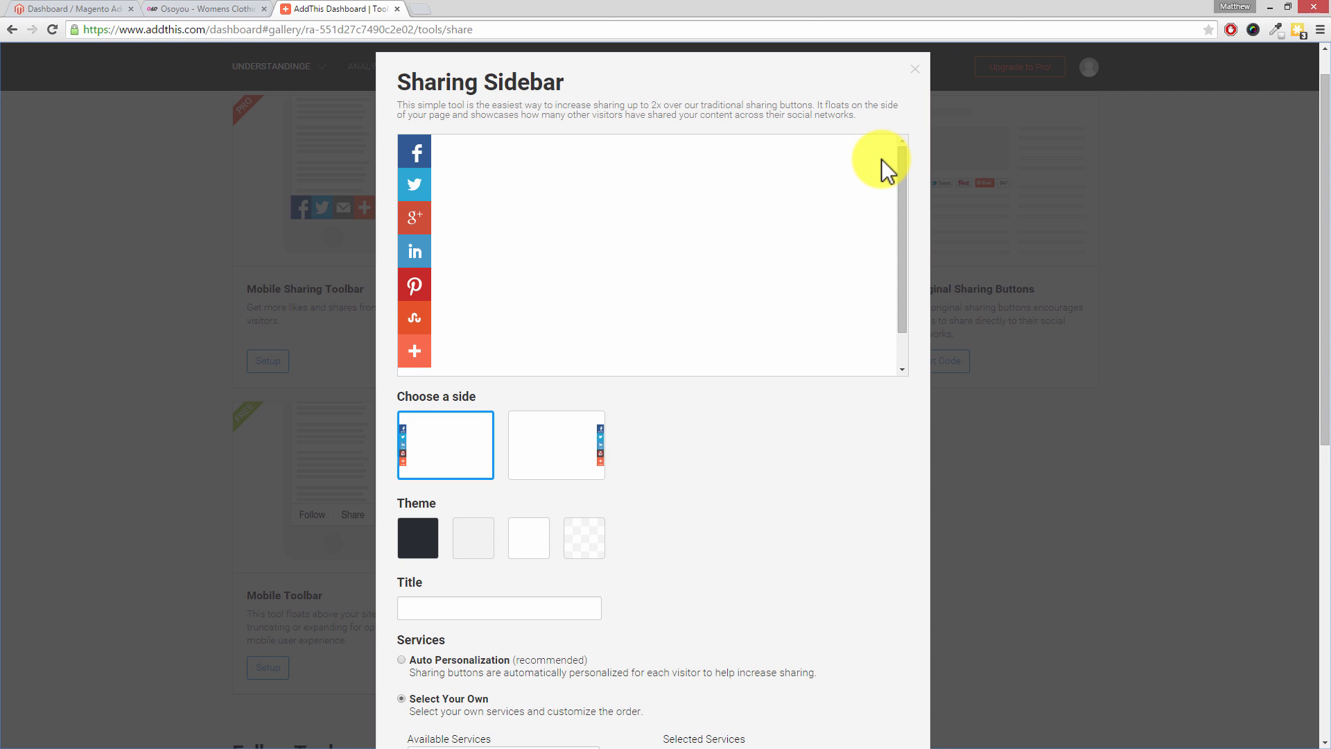
mouse_move(829, 184)
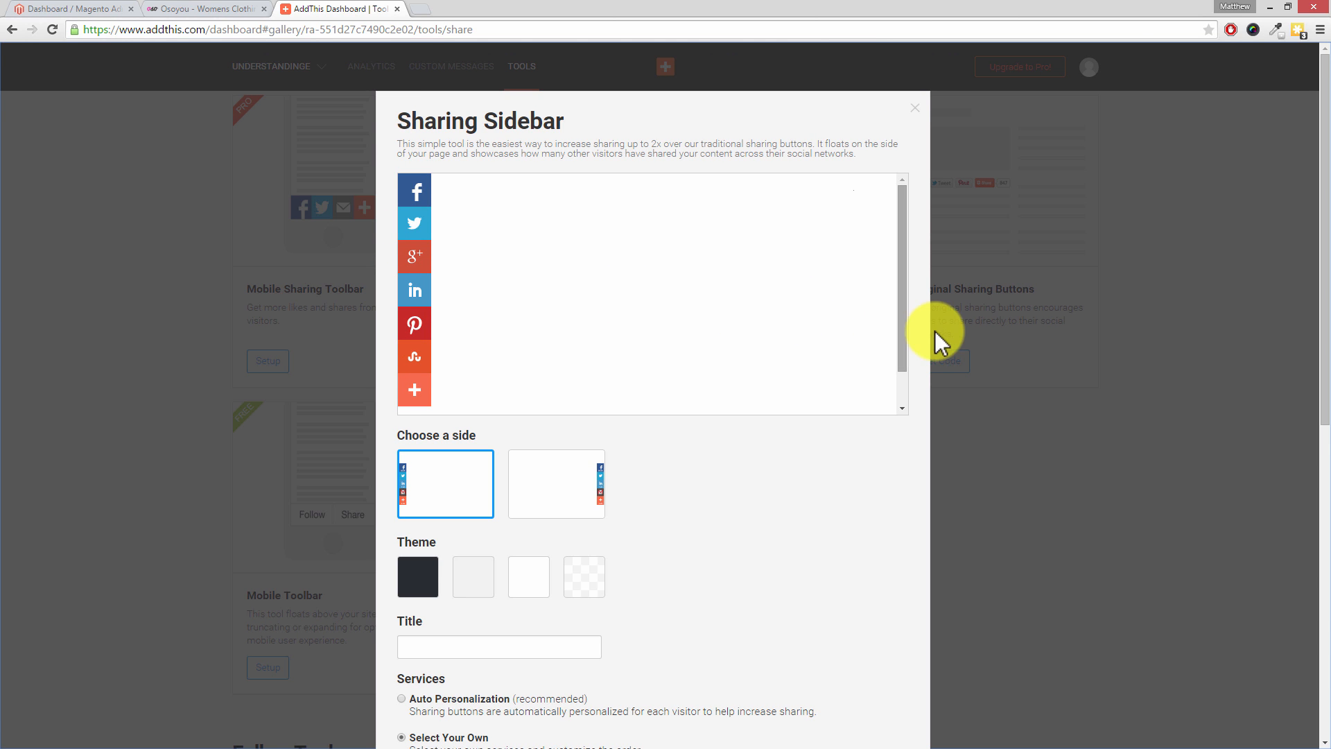
mouse_move(912, 336)
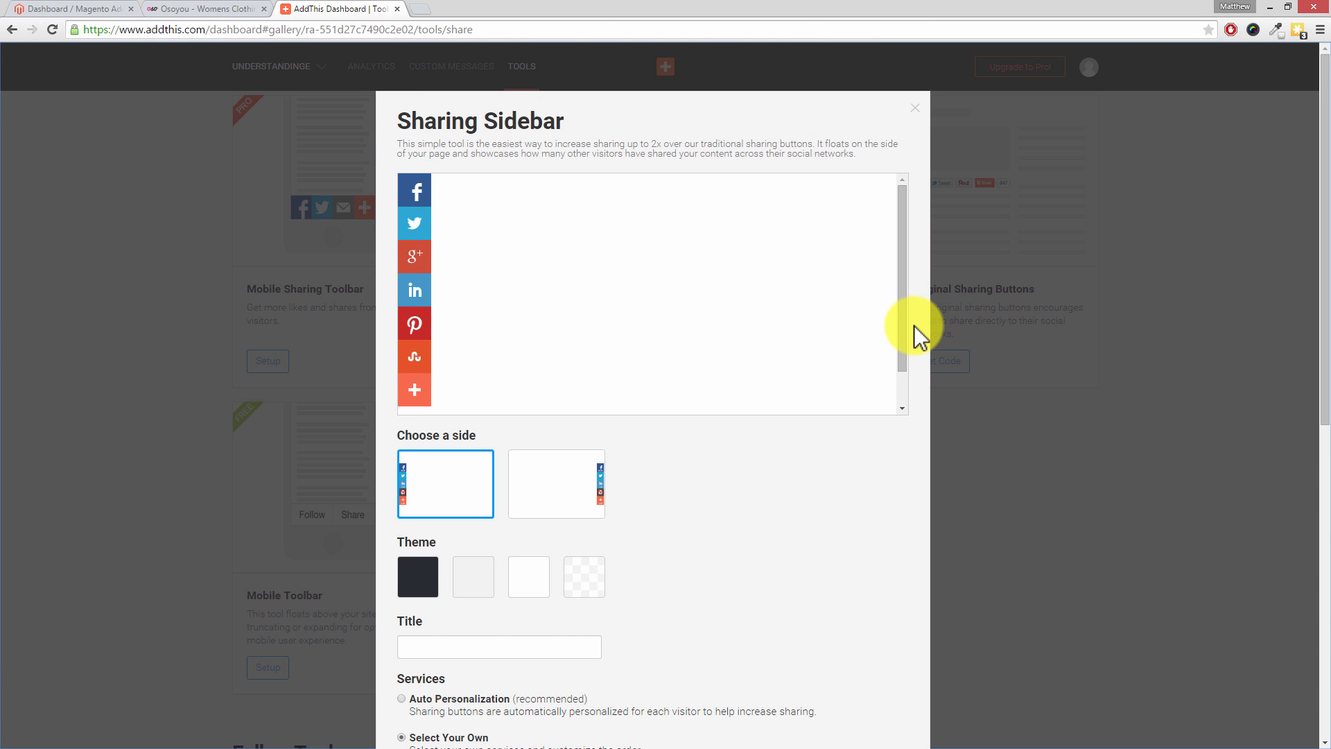
Scroll the Sharing Sidebar dialog down to the Get The Code box to copy its embed script
scroll(down, 3)
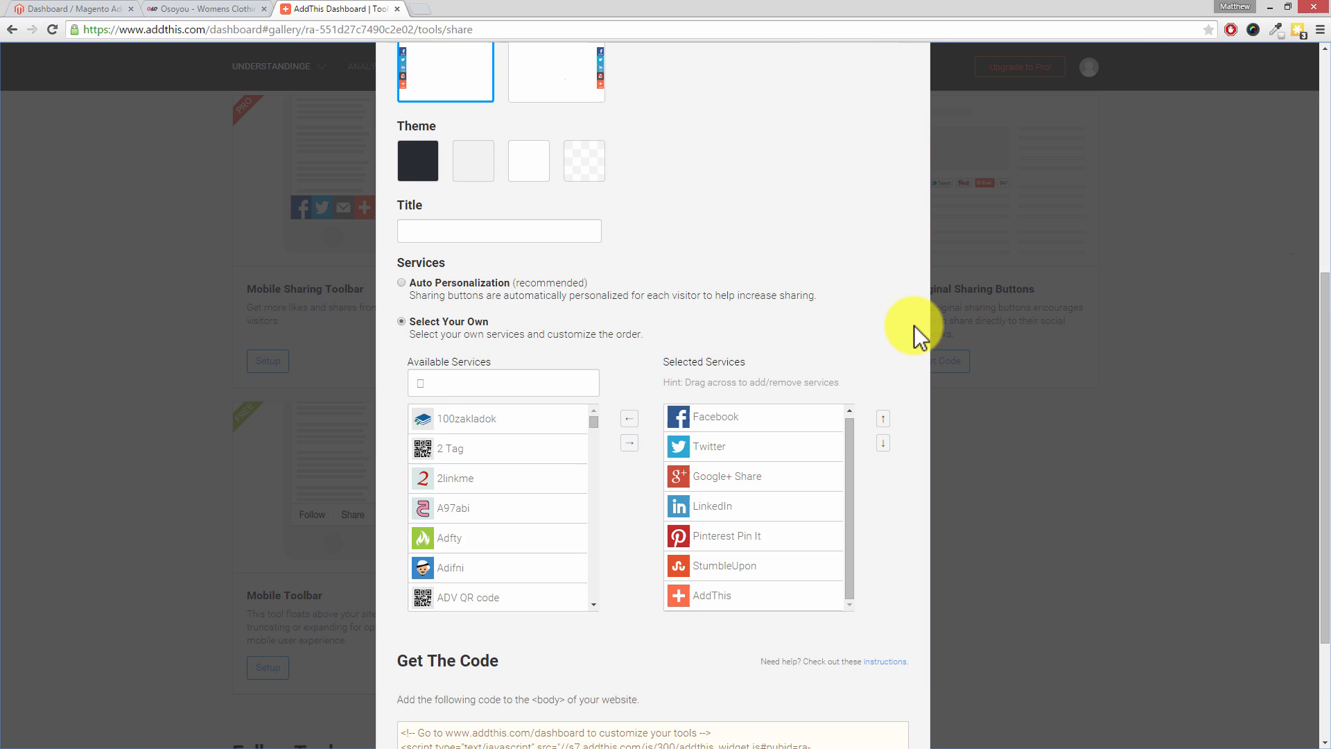
scroll(down, 3)
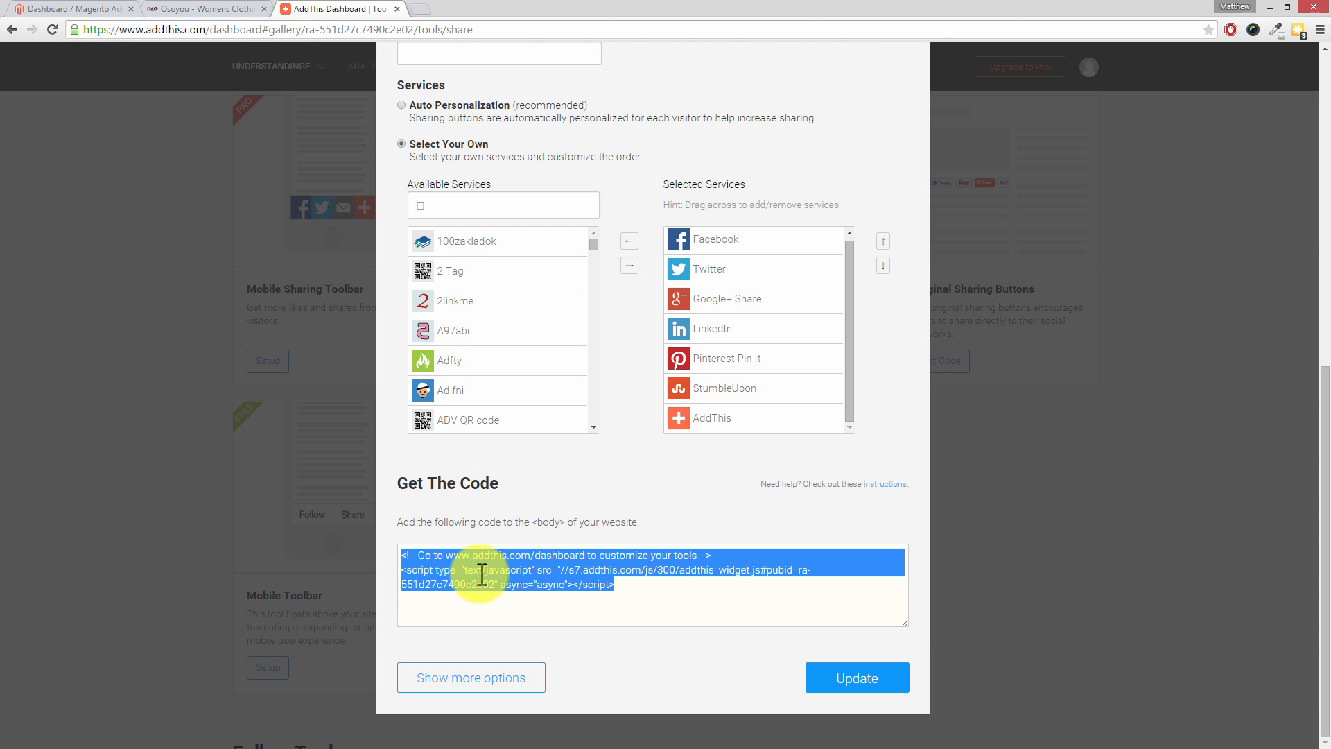
mouse_move(301, 539)
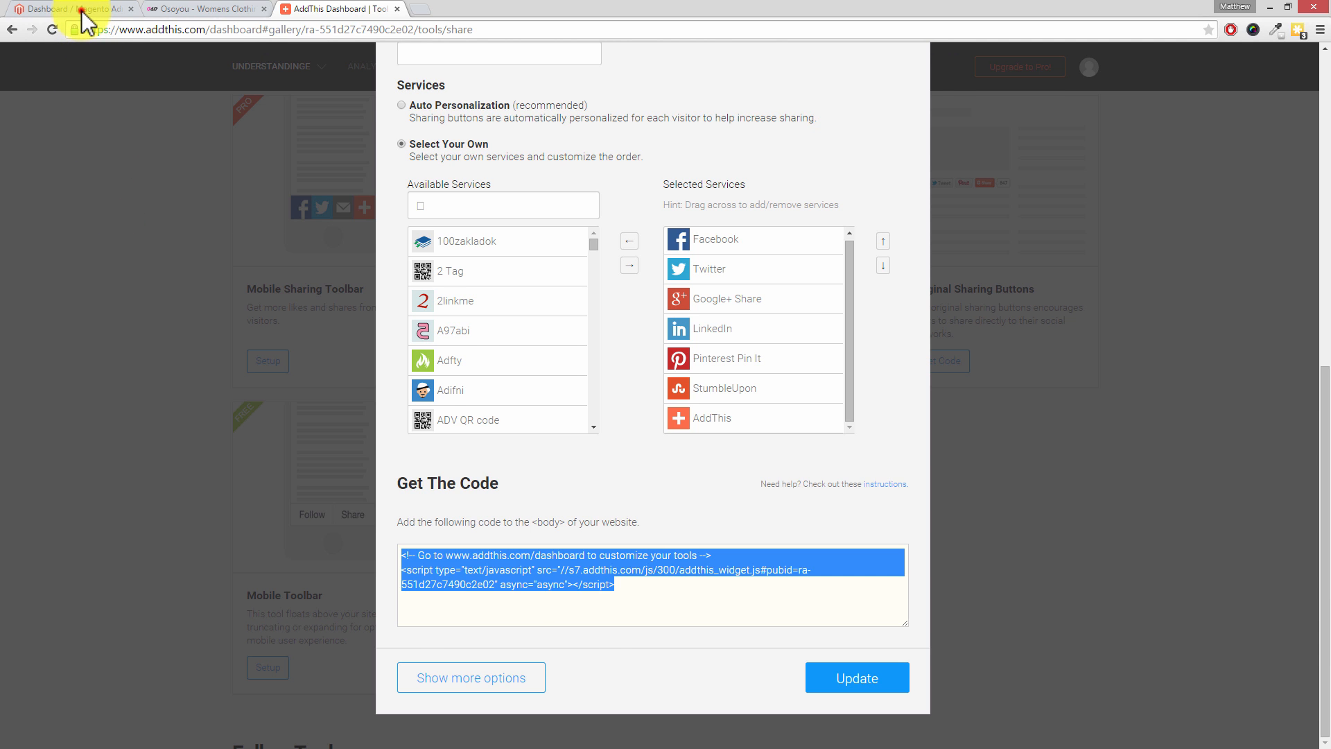
Glance at the Osoyou storefront tab and return to the Magento admin dashboard
click(73, 9)
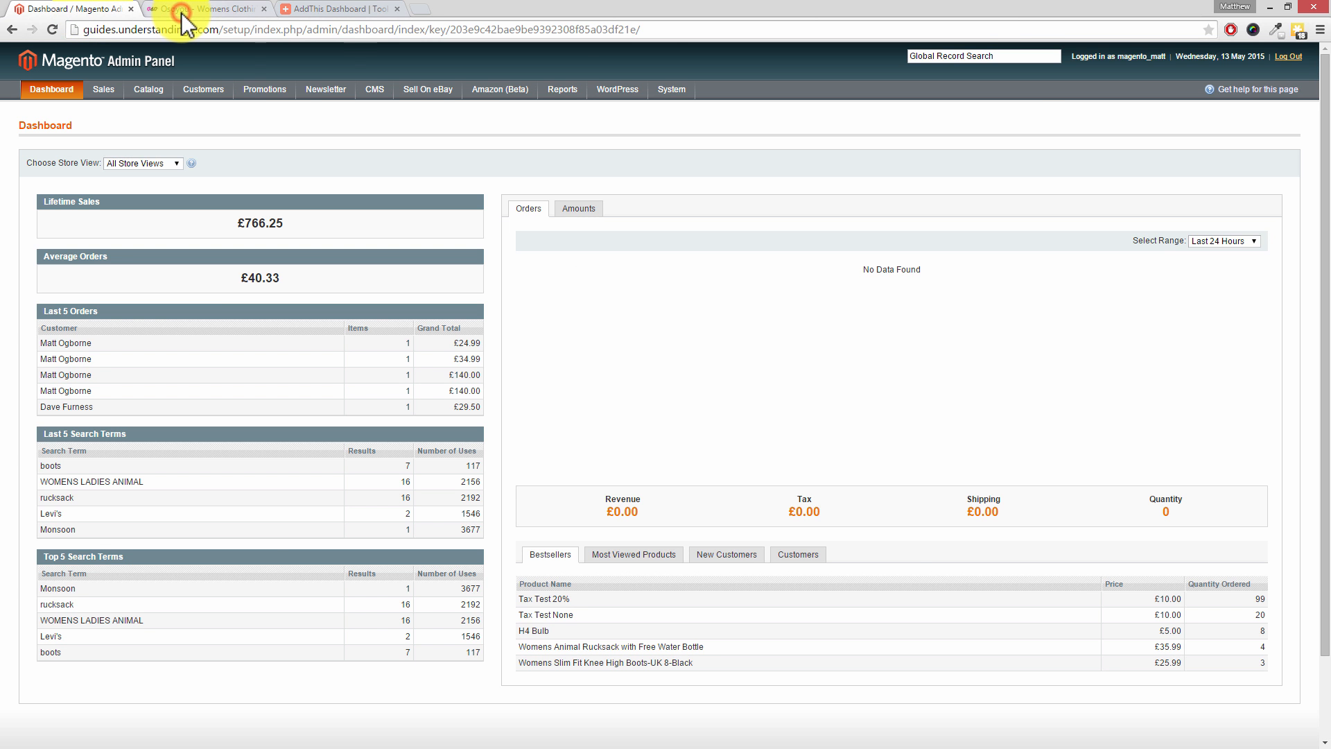
click(208, 8)
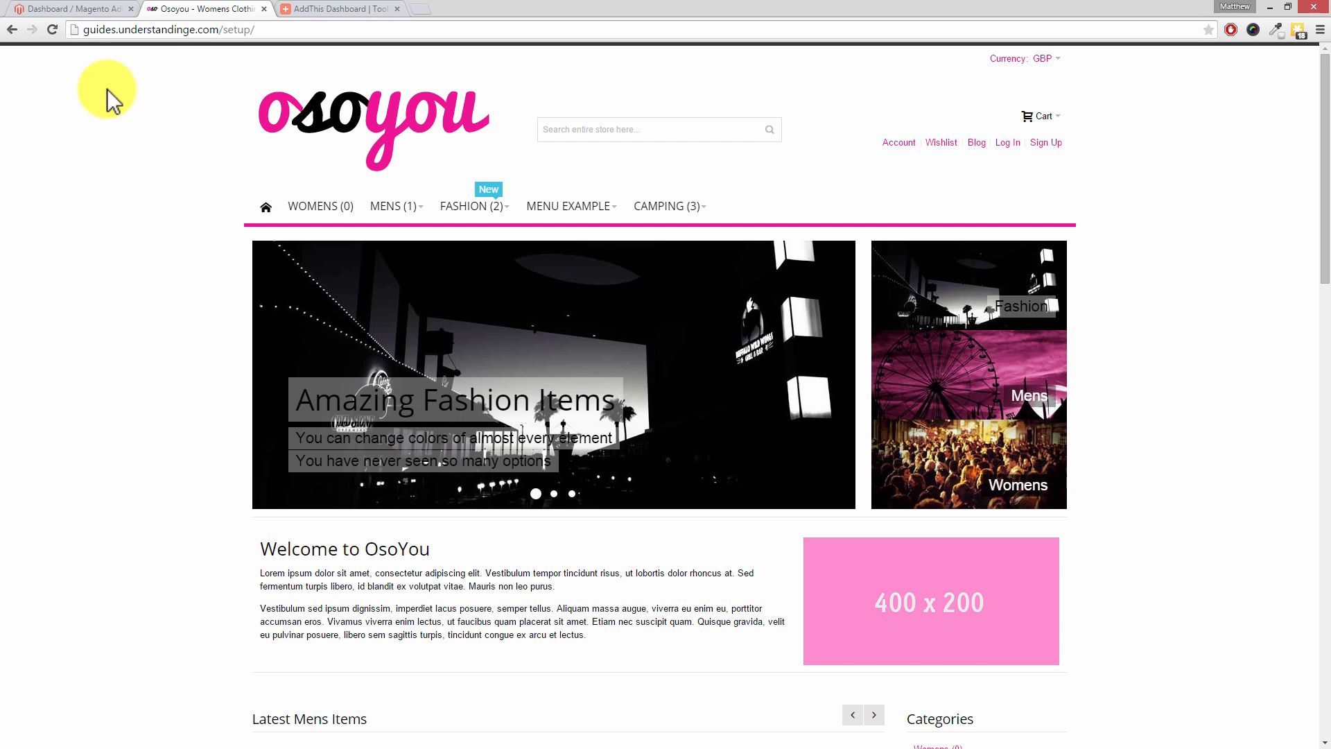
click(72, 8)
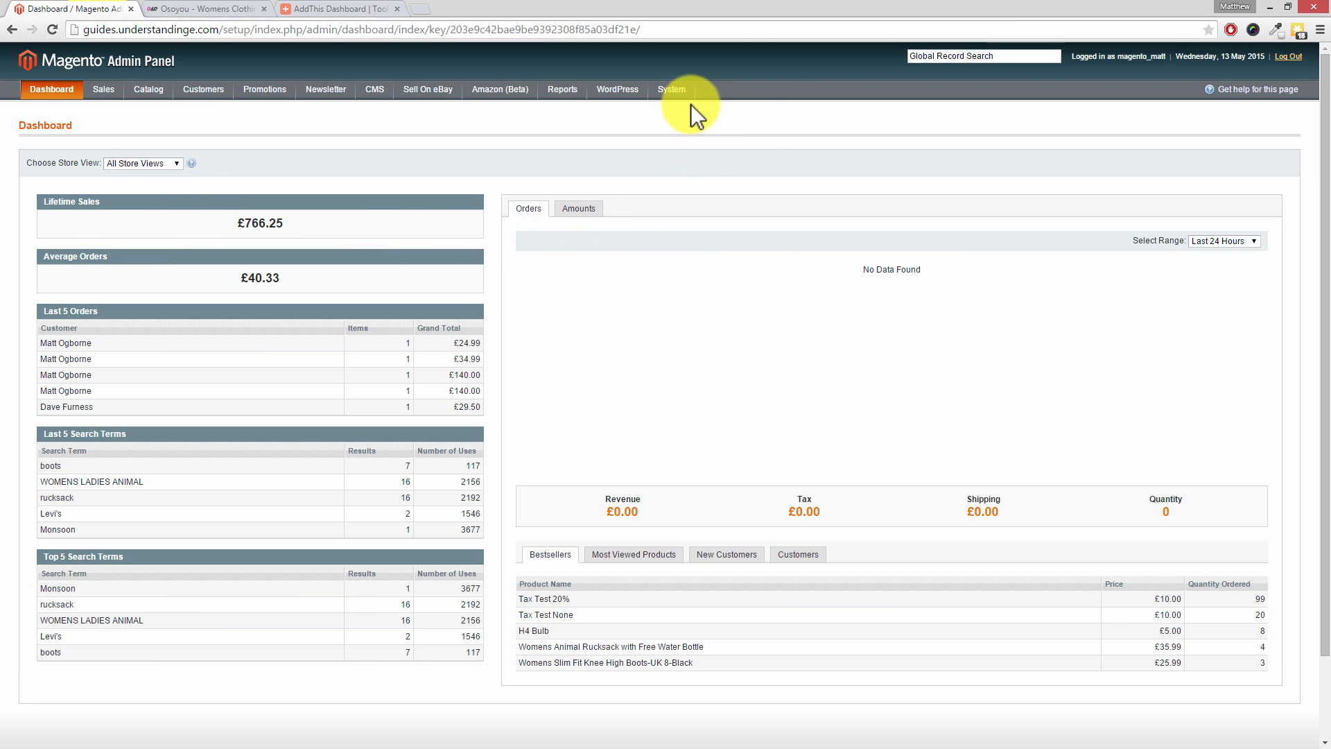
Go to System > Configuration to reach the store configuration settings
click(671, 88)
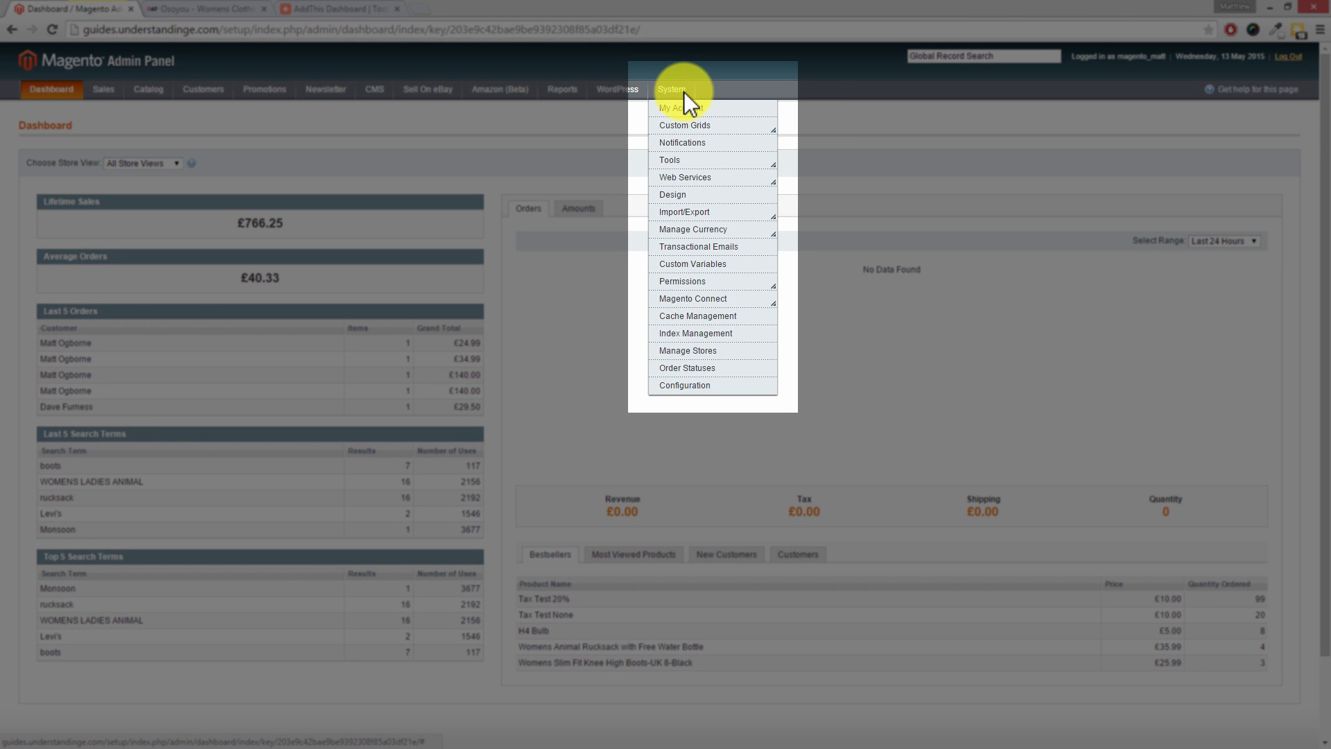
click(683, 384)
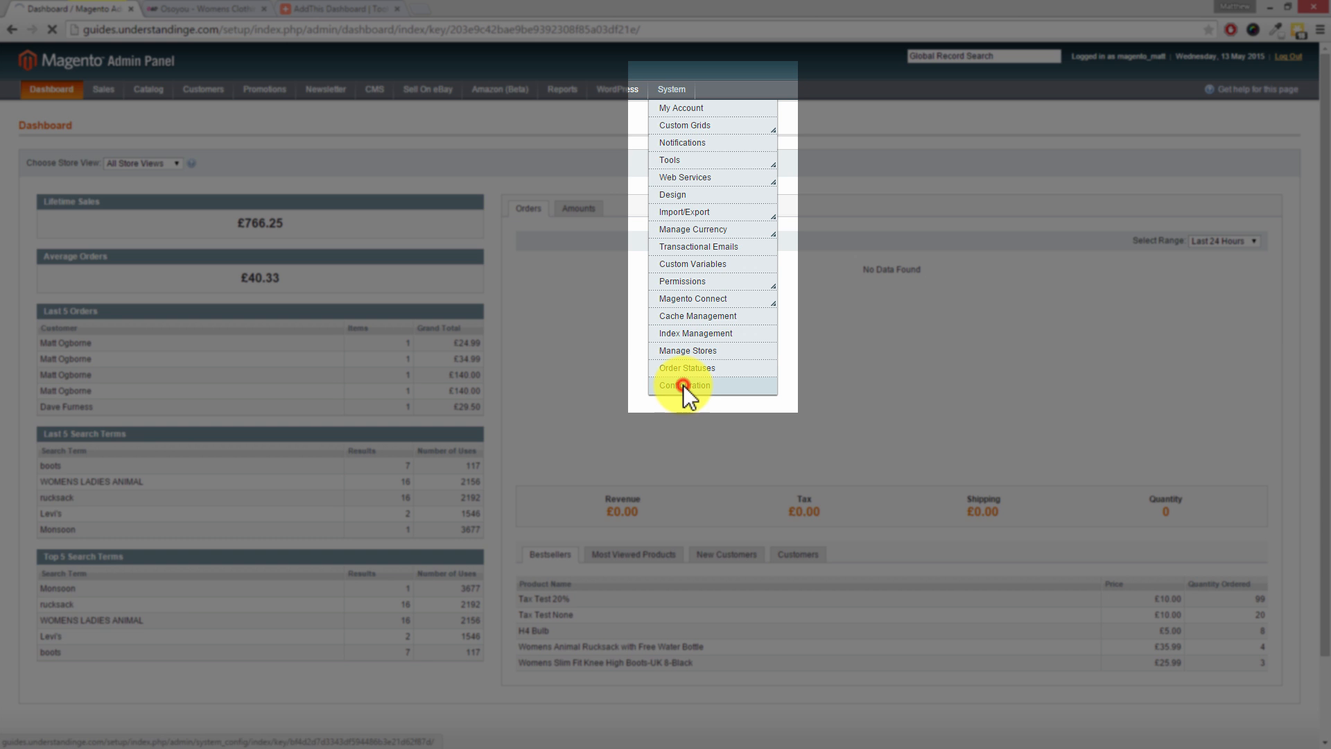
click(683, 384)
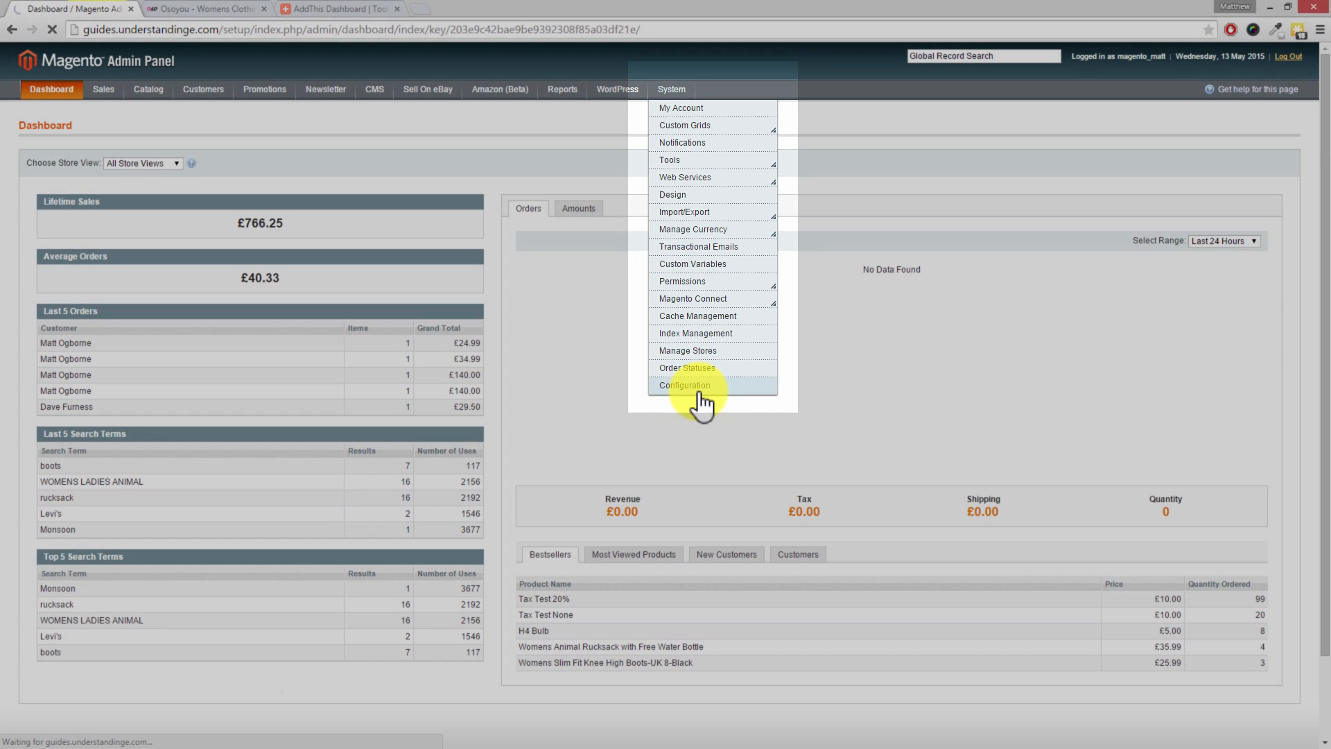
click(685, 384)
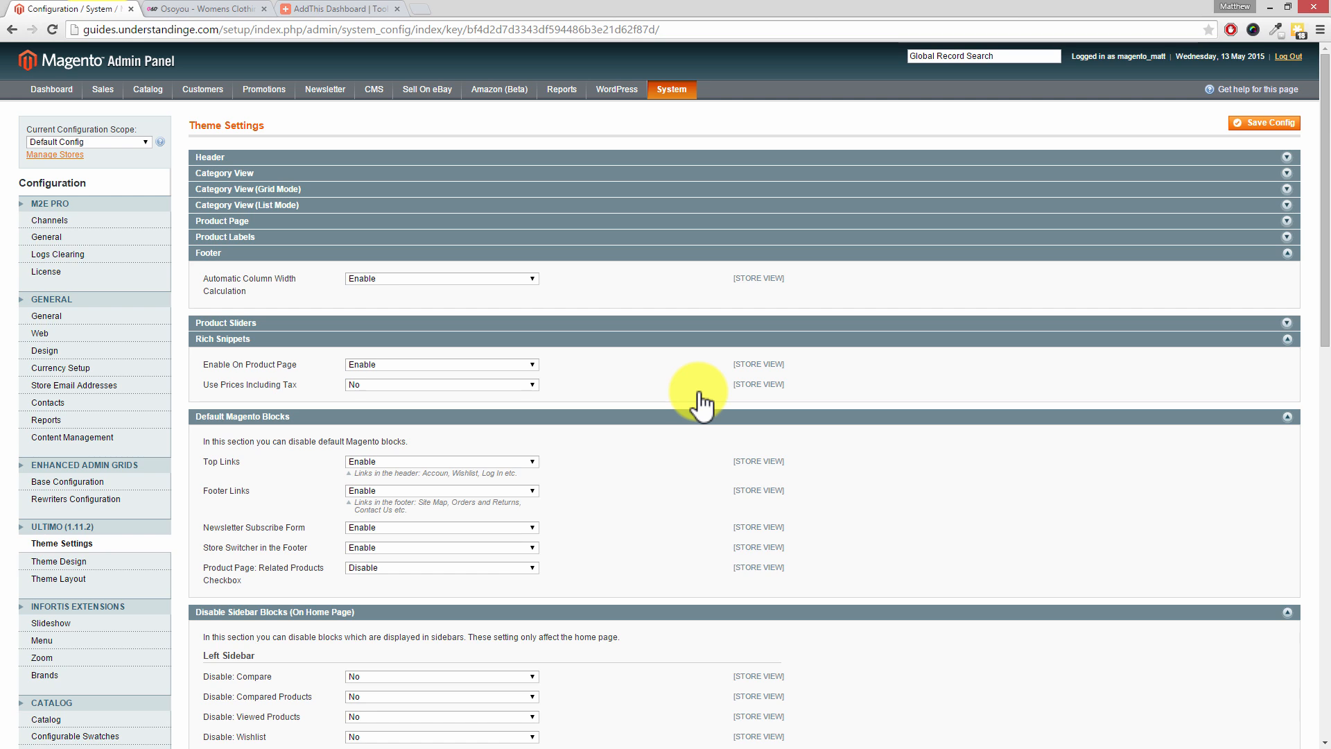
mouse_move(581, 330)
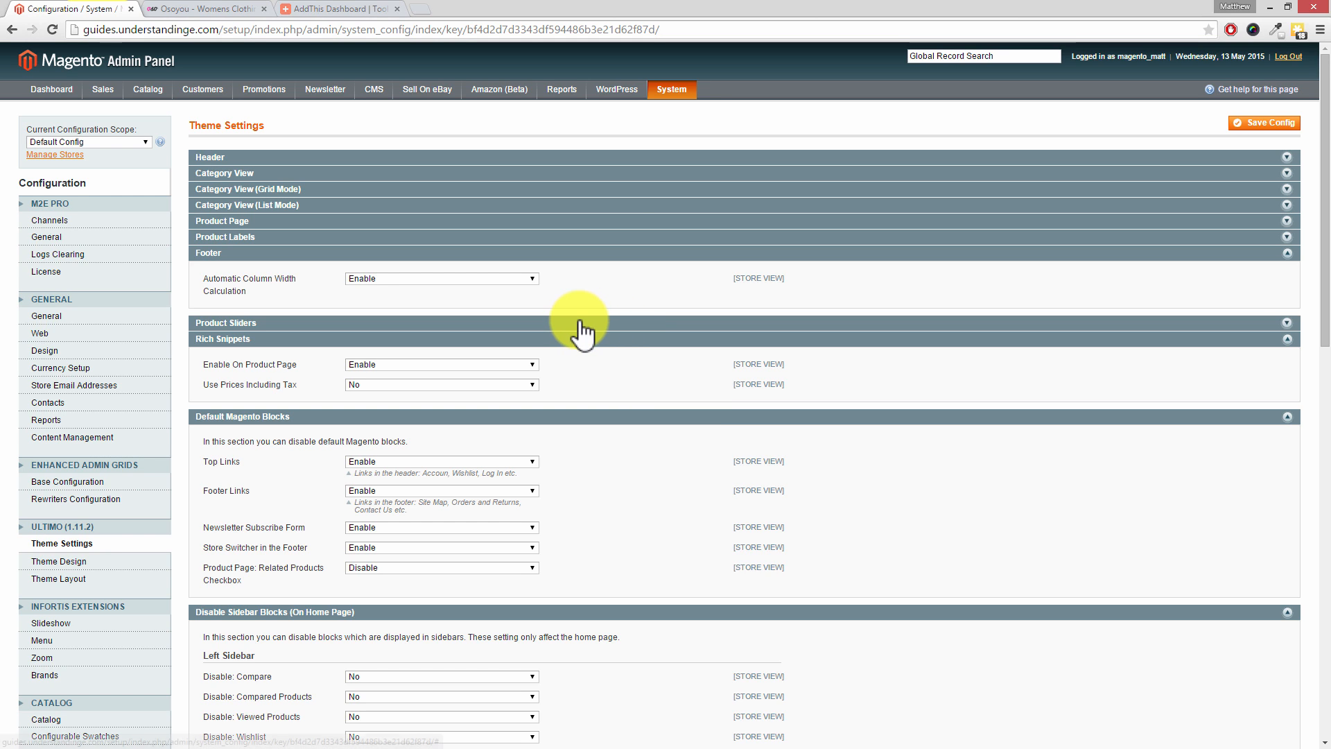
mouse_move(441, 327)
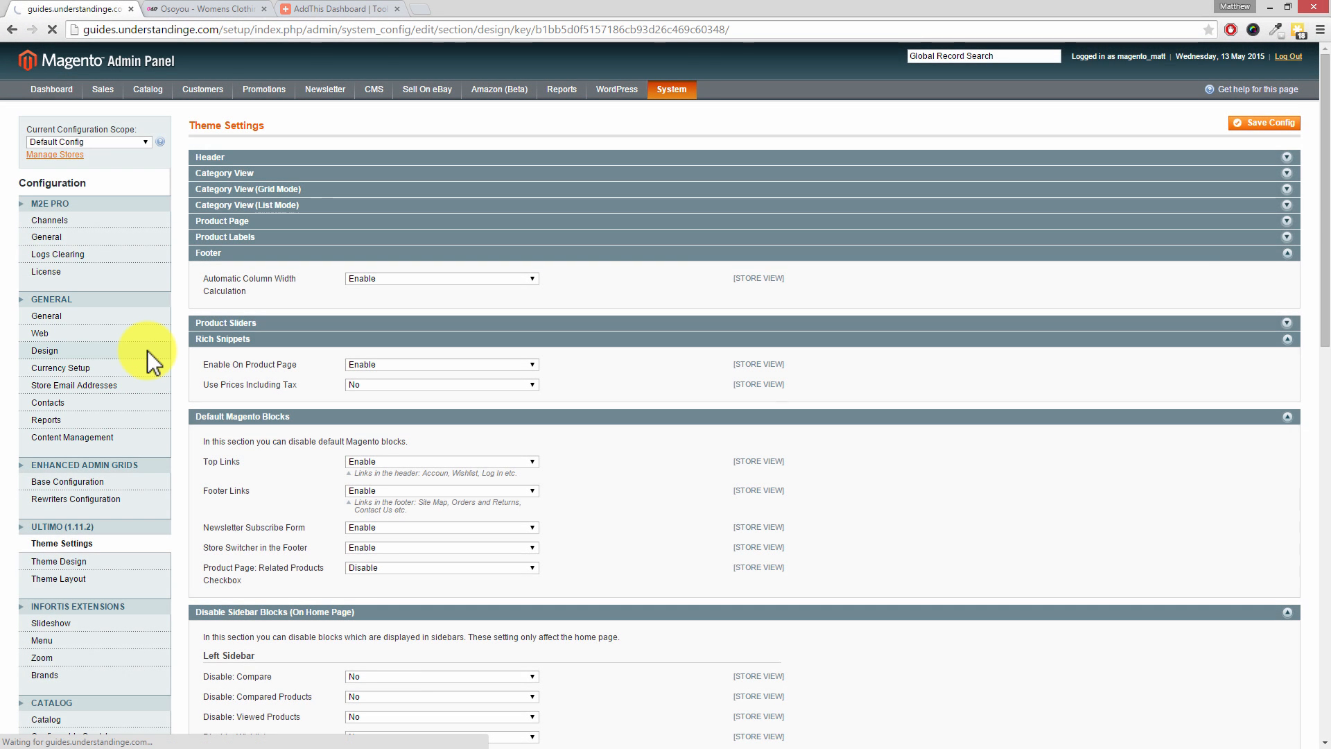
Paste the AddThis script into the Design Footer's Miscellaneous HTML field
click(44, 349)
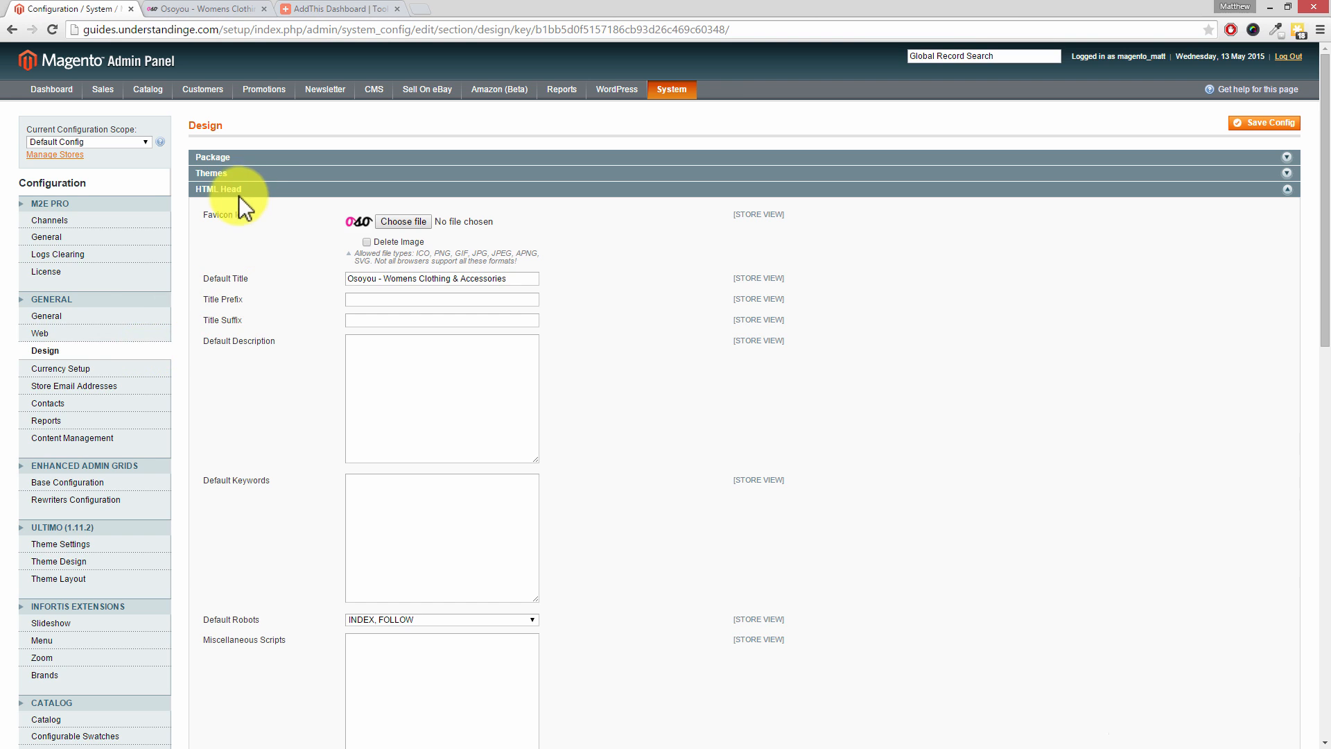
click(217, 188)
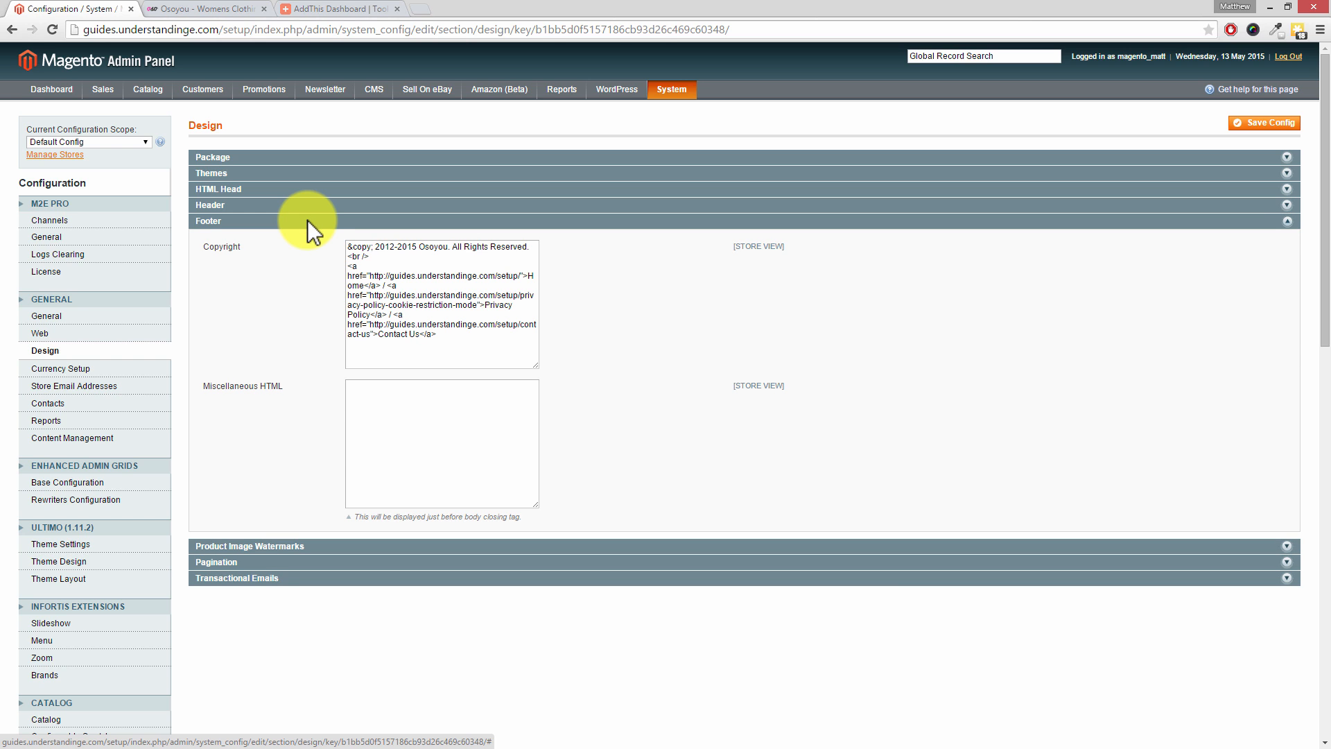
mouse_move(211, 406)
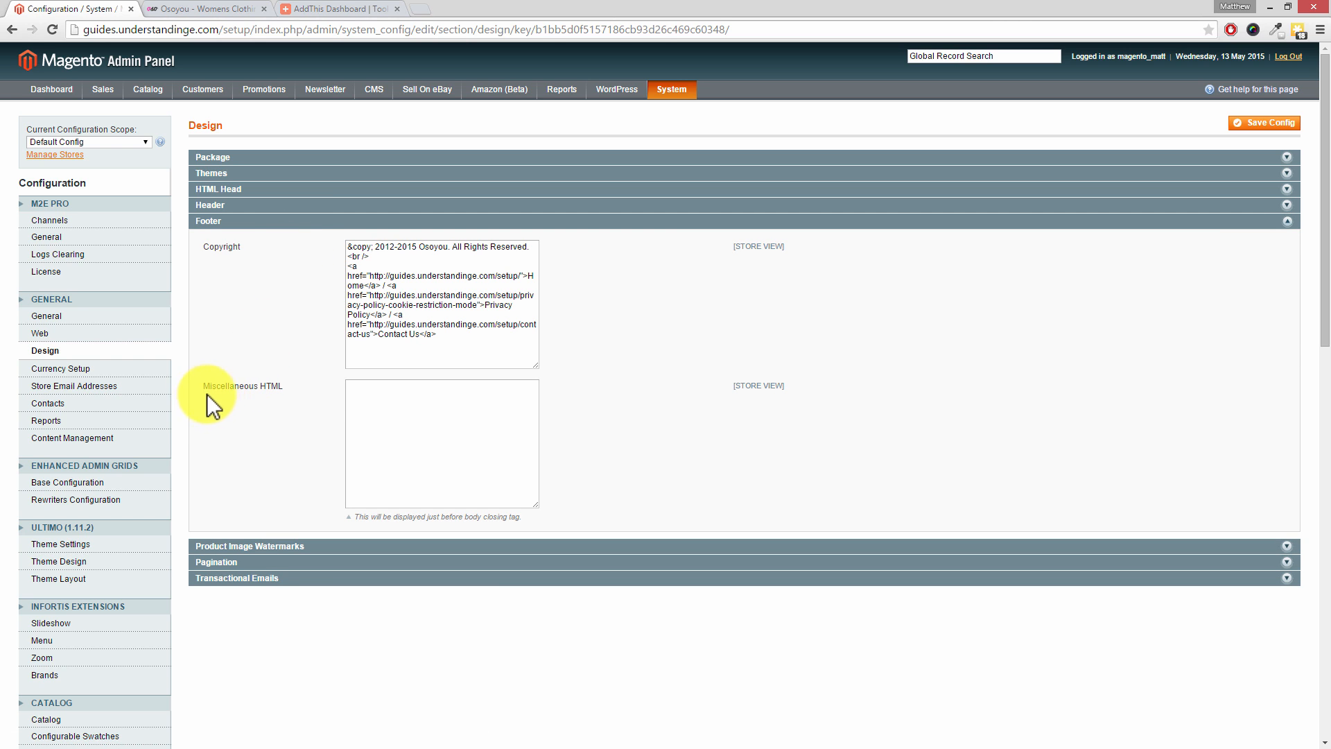
right_click(387, 393)
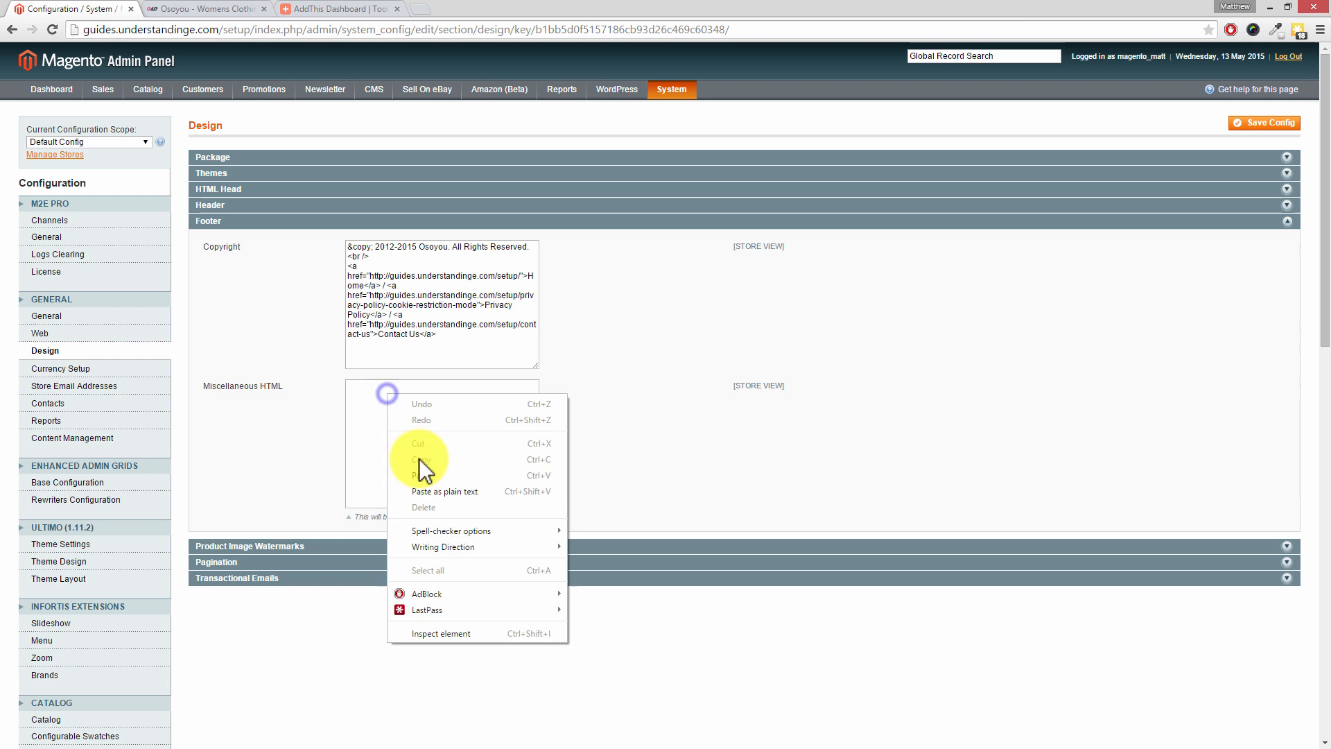
click(421, 476)
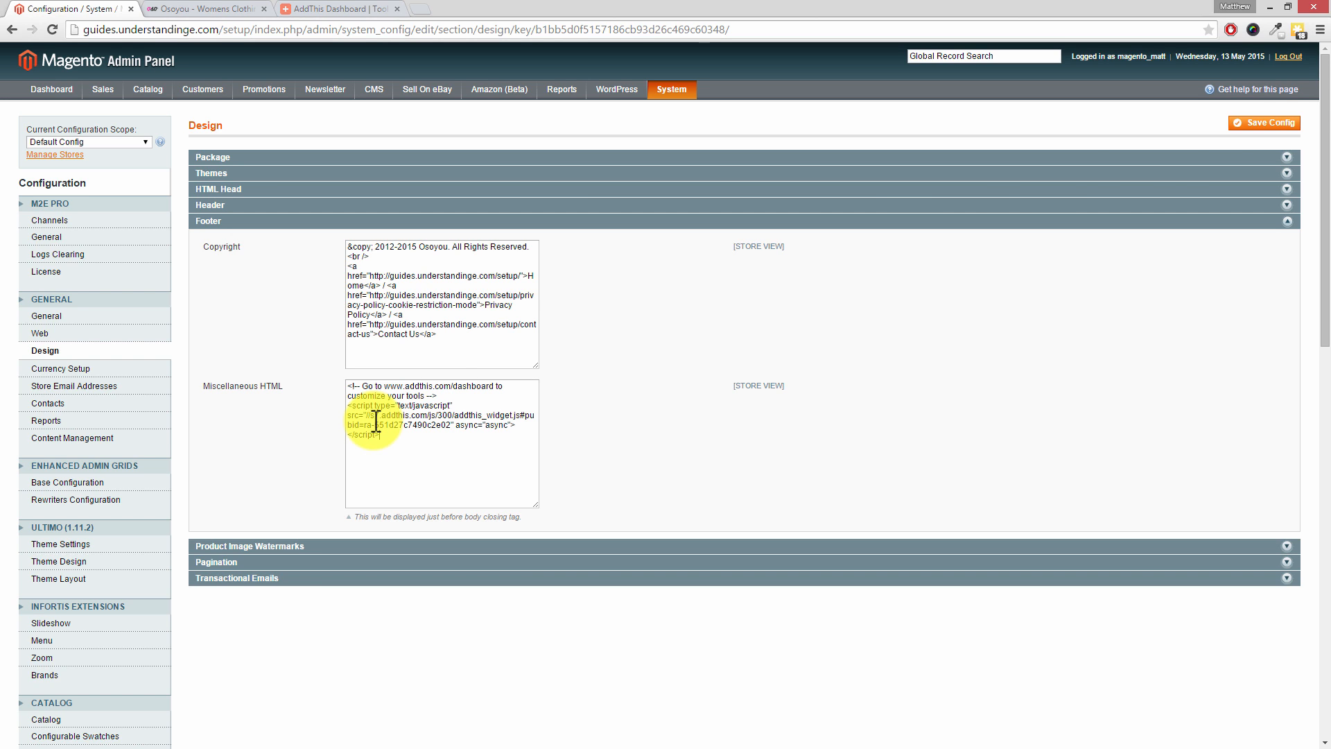
Save the Design configuration with the new footer script
click(1264, 124)
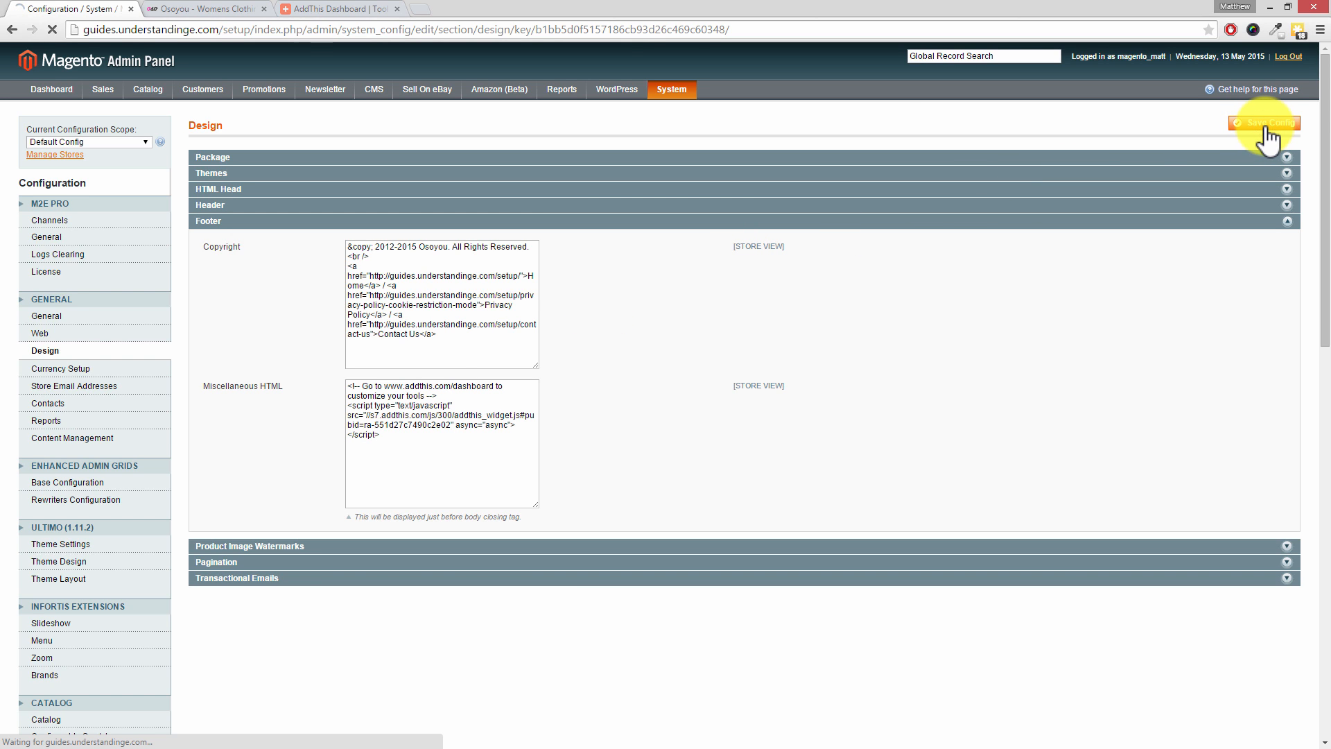
click(1265, 124)
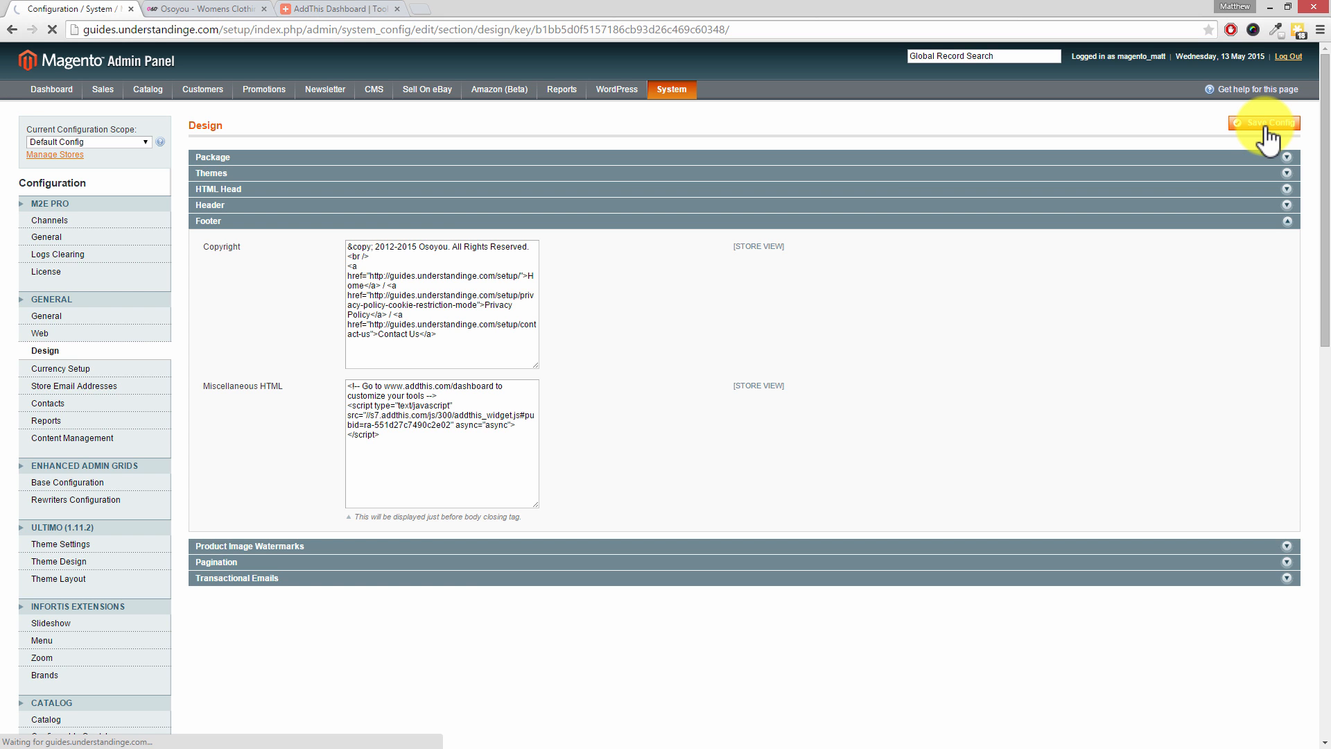
click(1264, 122)
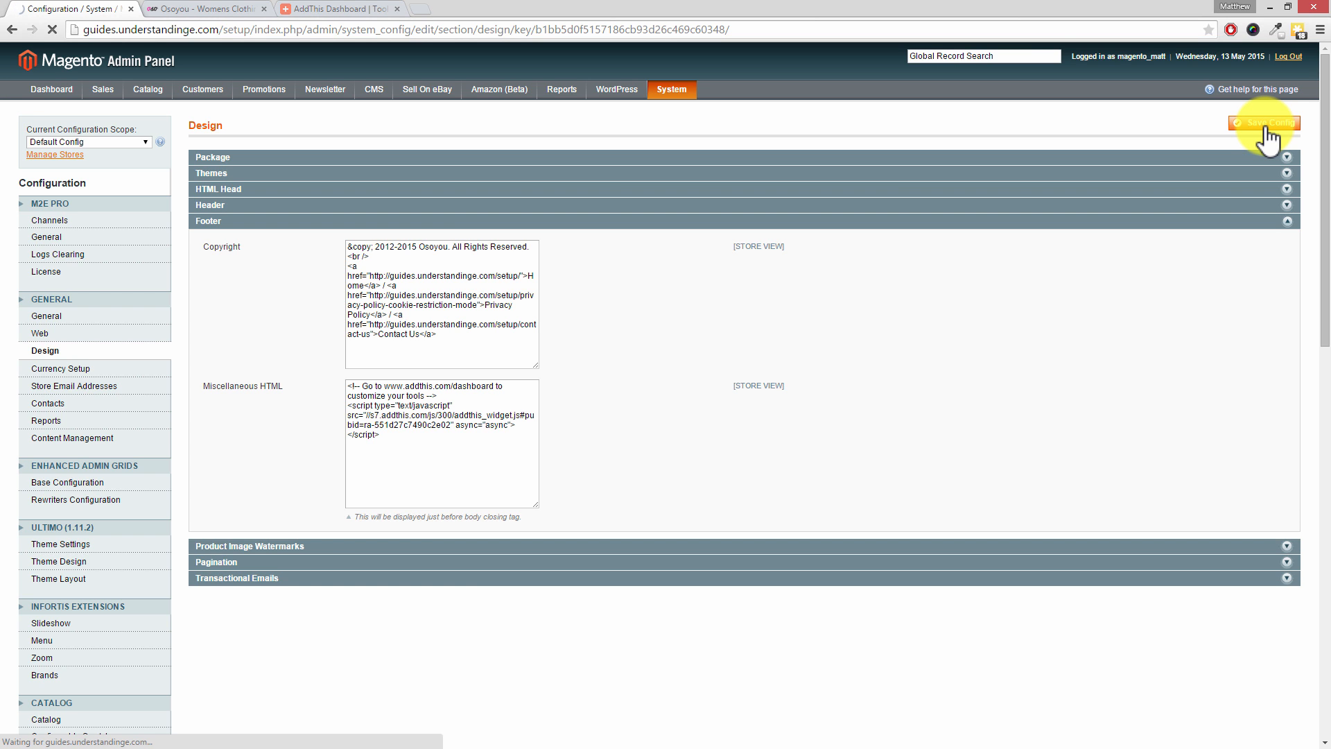
click(1265, 122)
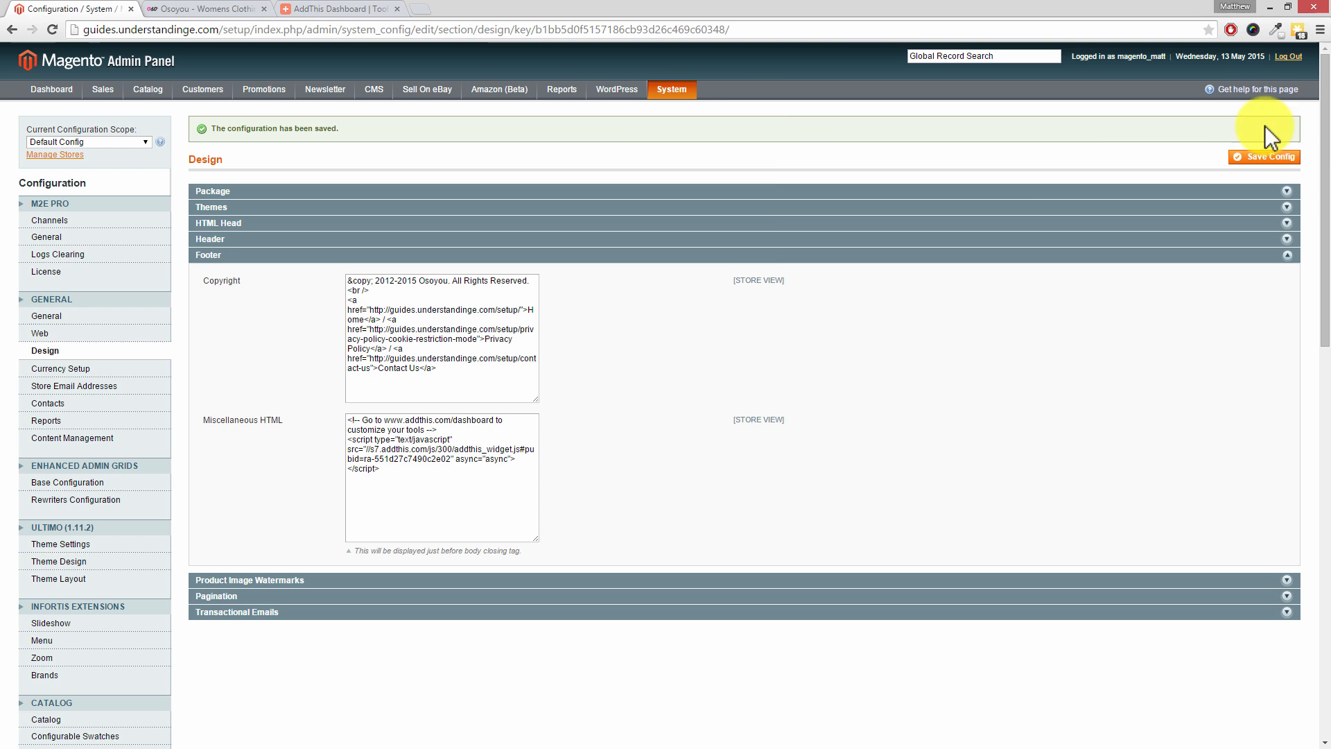
In System > Cache Management, refresh all eight selected cache types
click(671, 89)
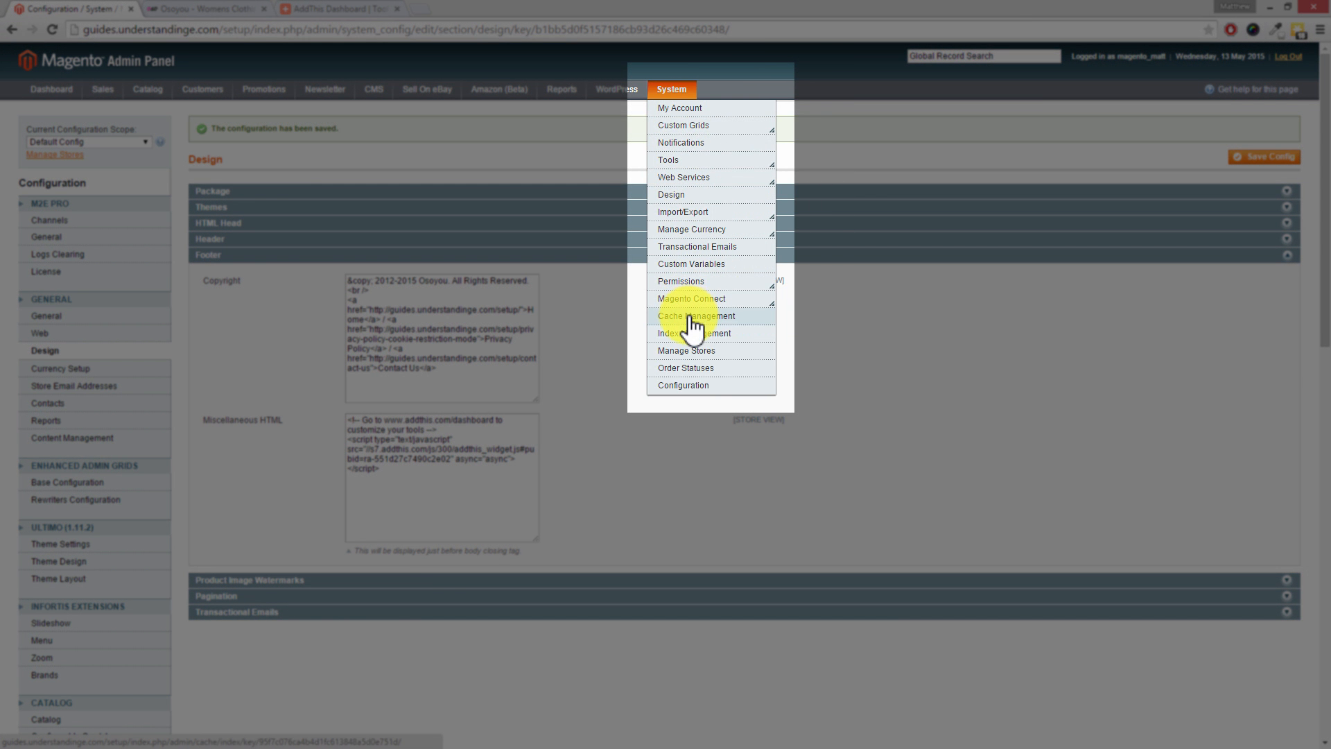
click(696, 317)
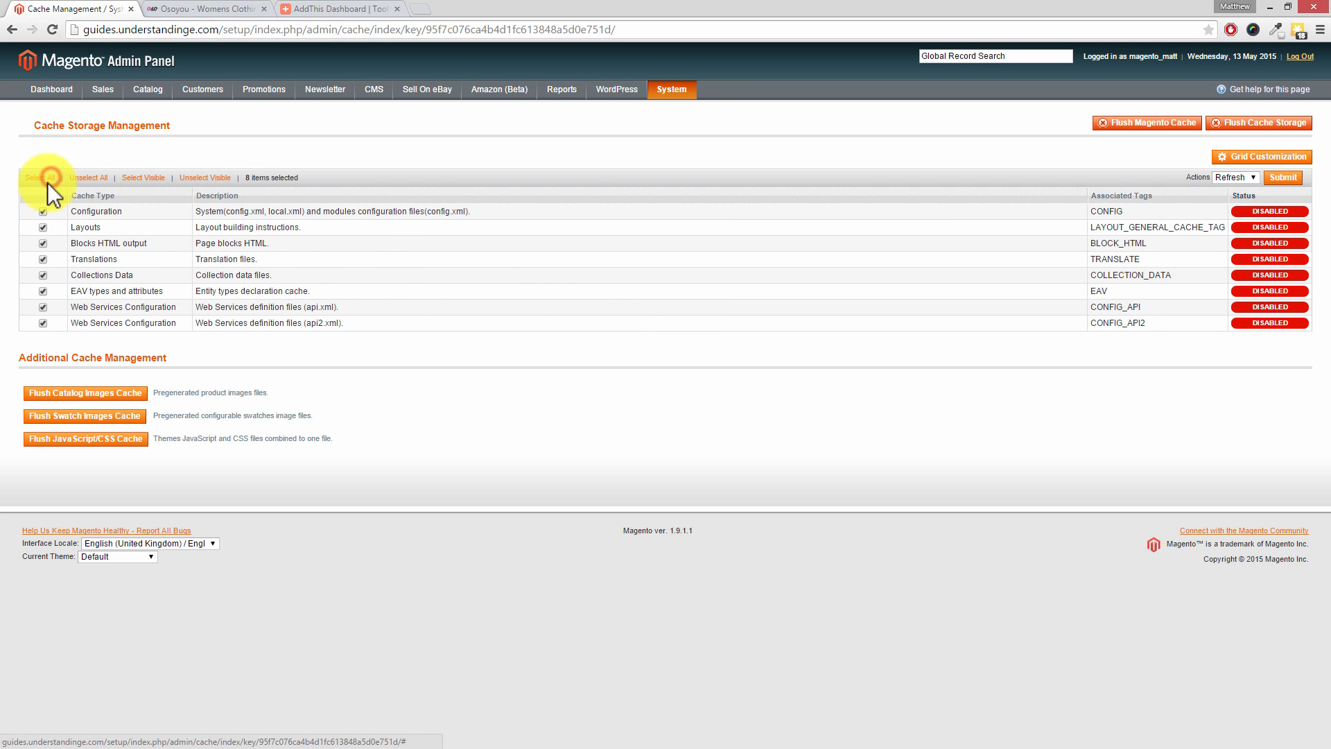
mouse_move(973, 357)
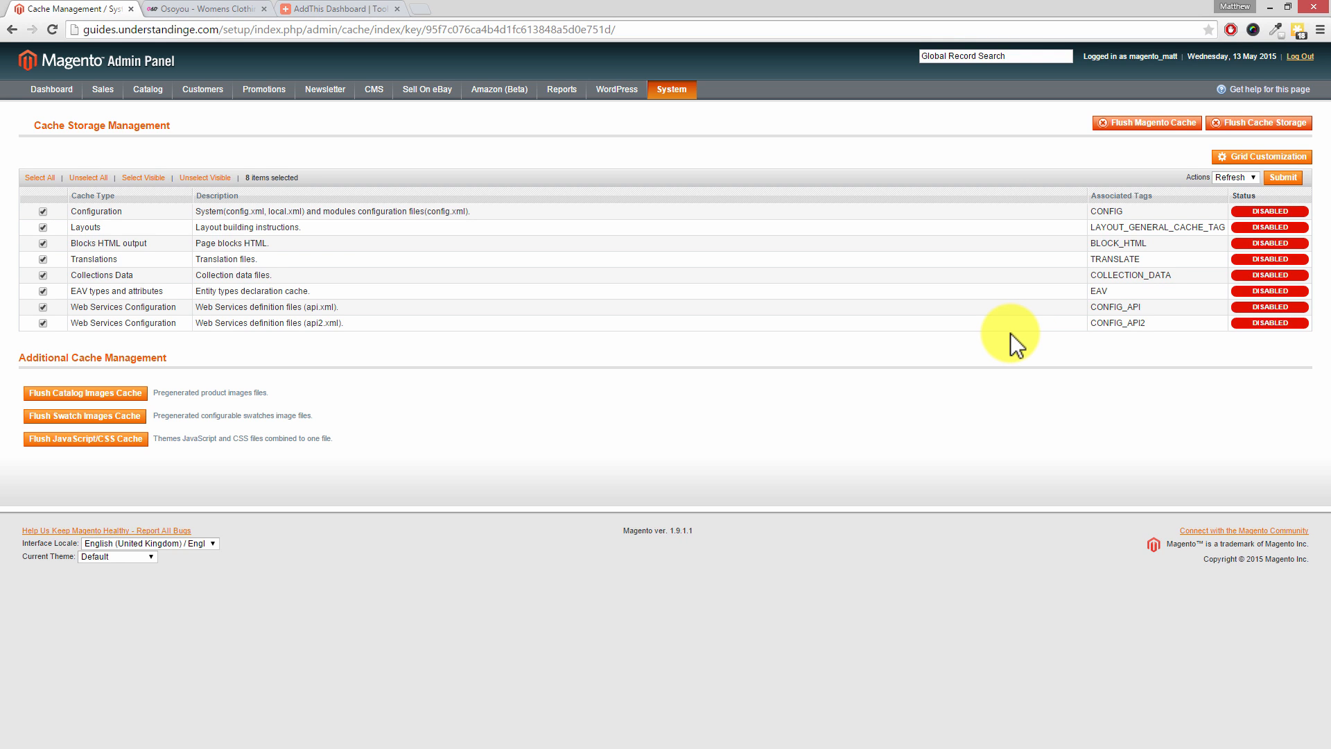
mouse_move(327, 343)
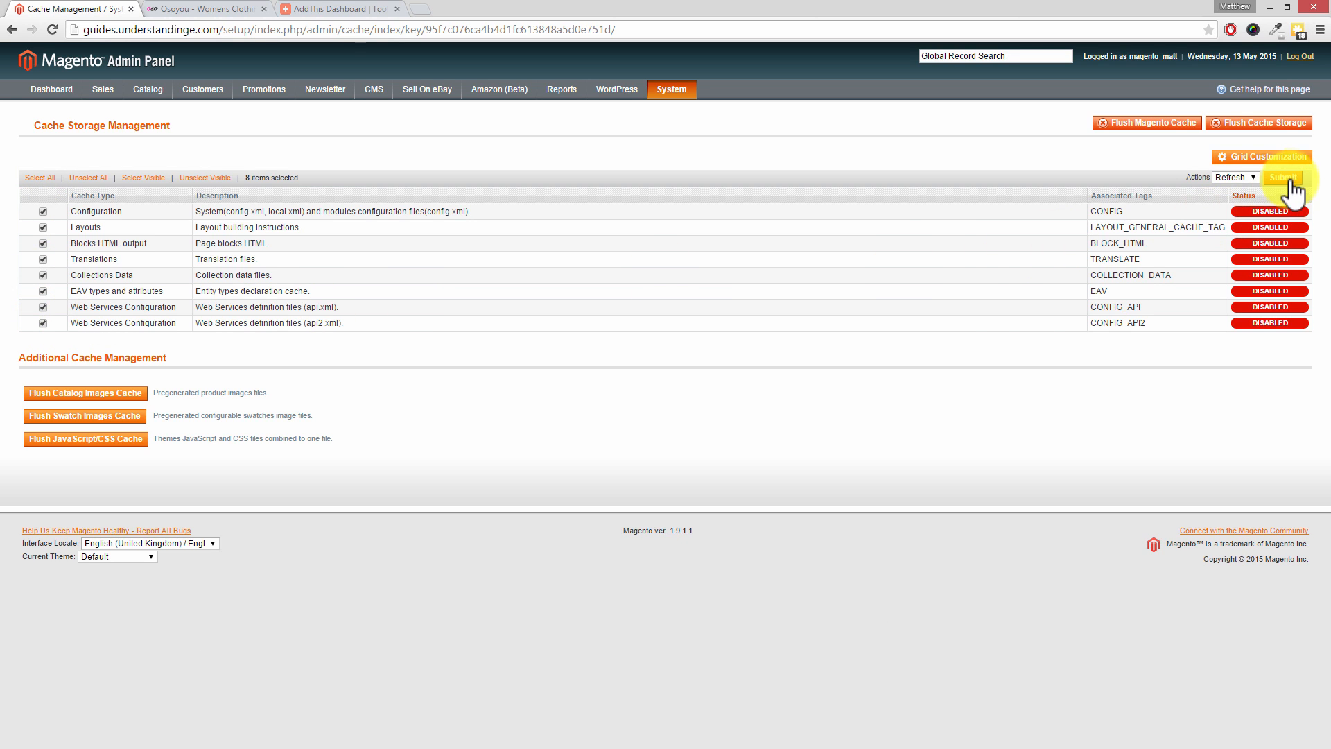
click(1281, 177)
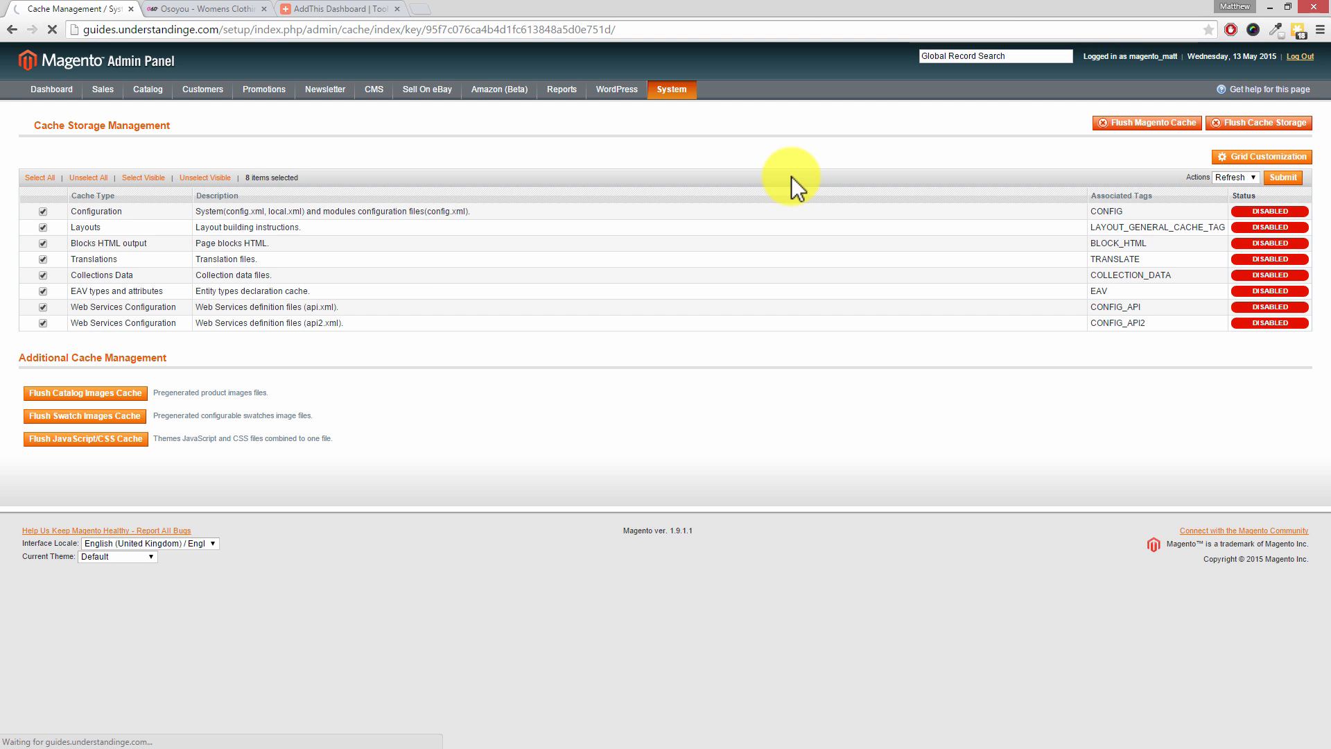
click(1283, 177)
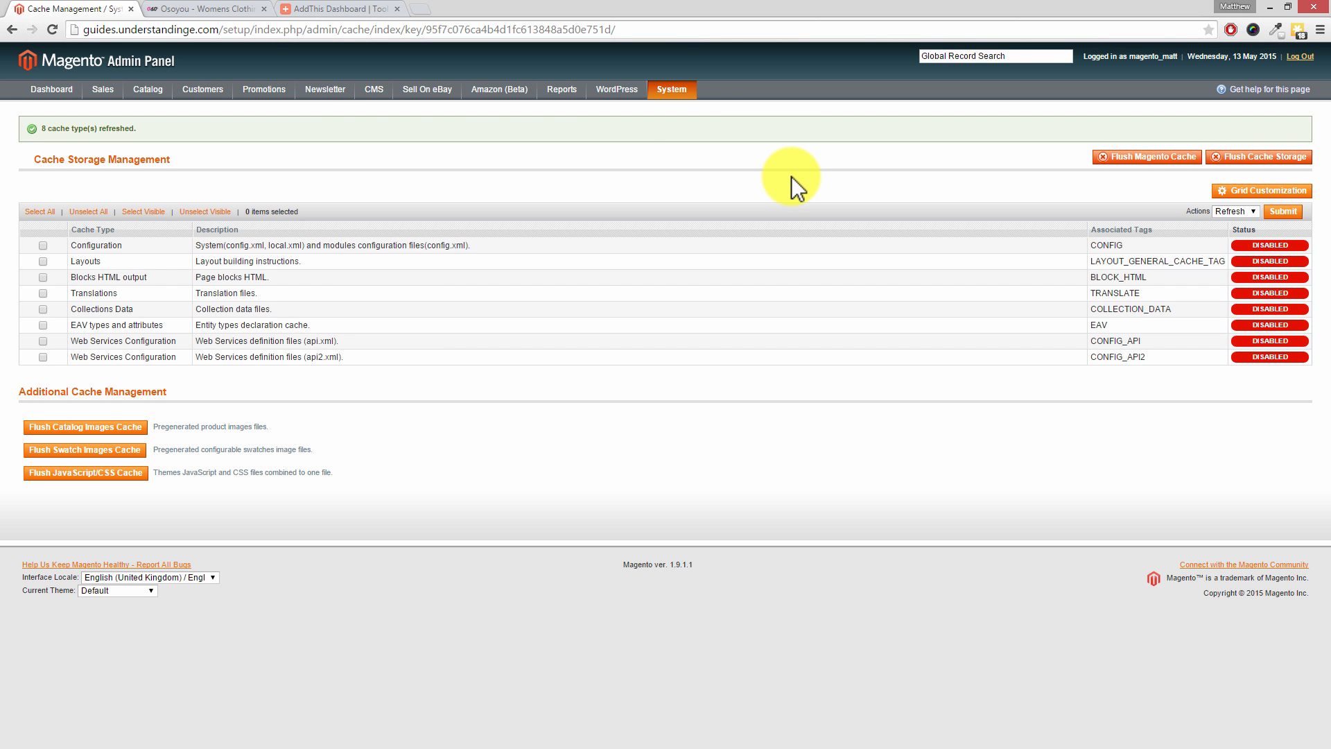
click(204, 9)
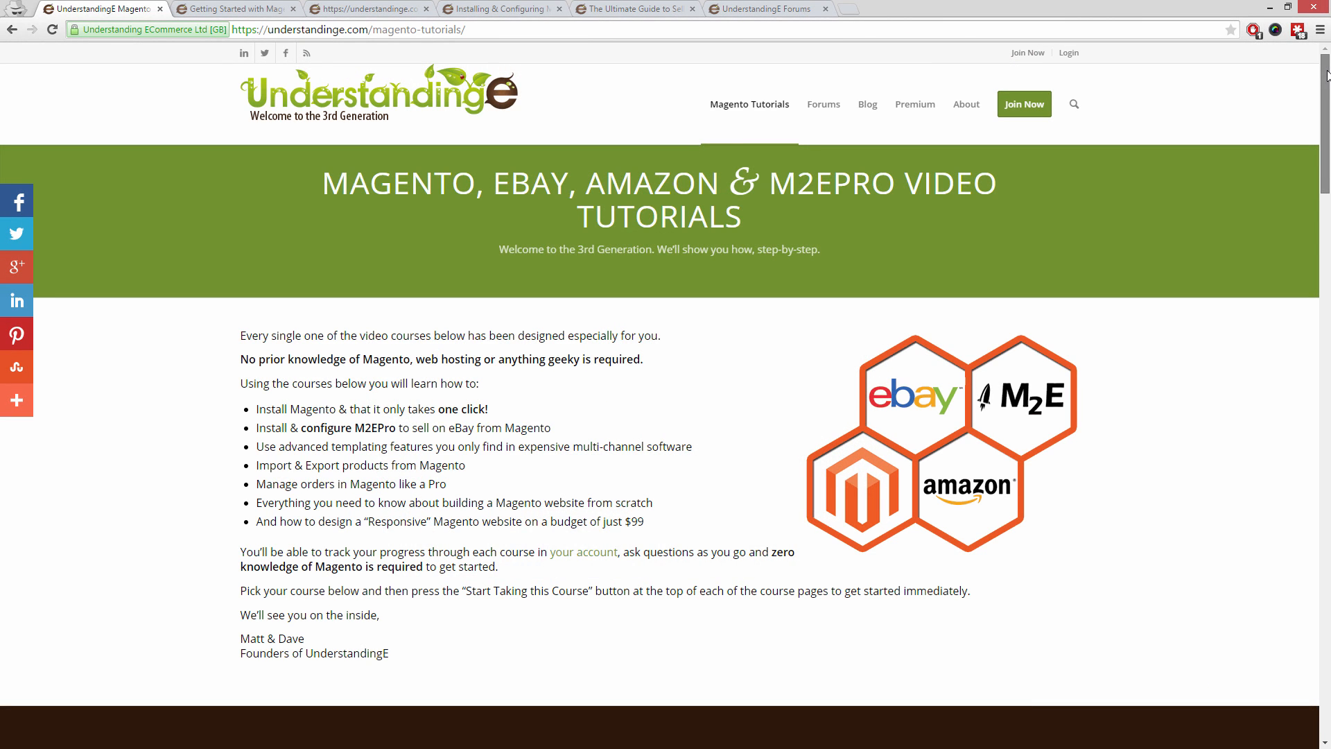
Browse the Getting Started with Magento and Responsive Magento Website course pages
scroll(down, 3)
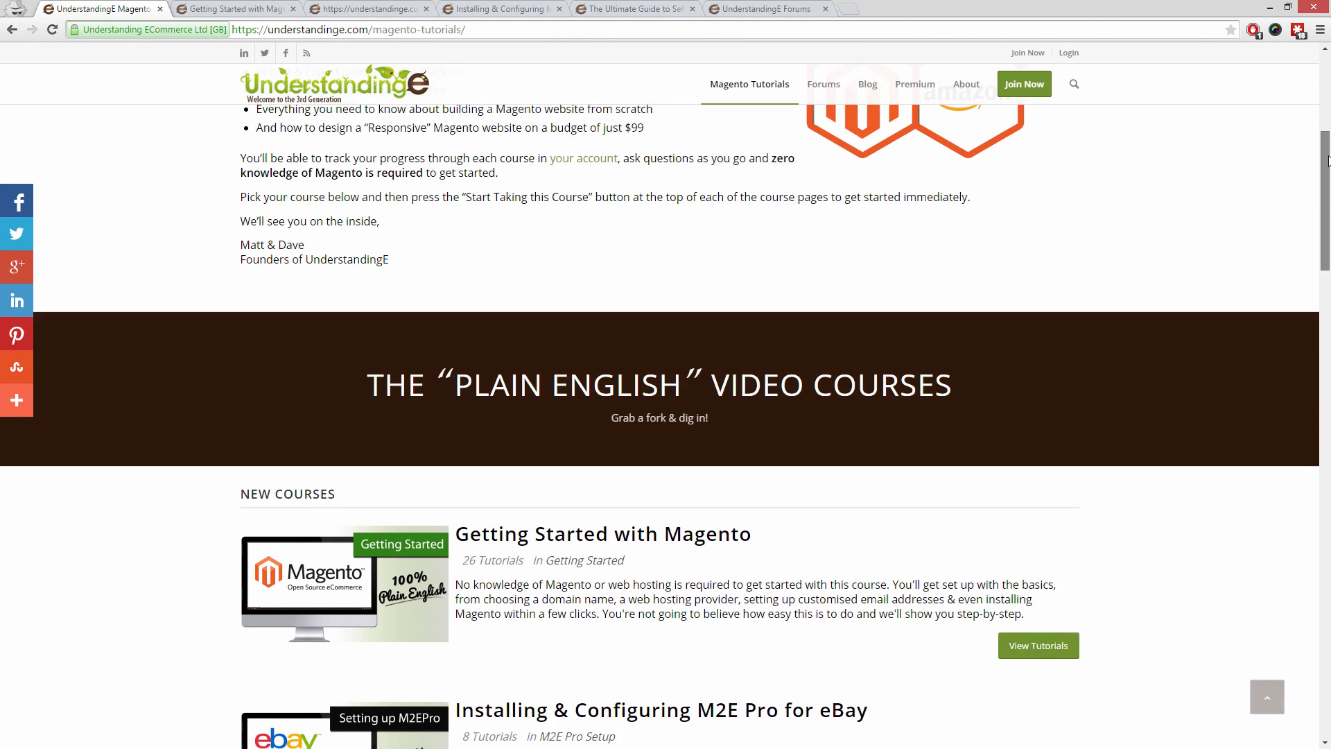
scroll(down, 3)
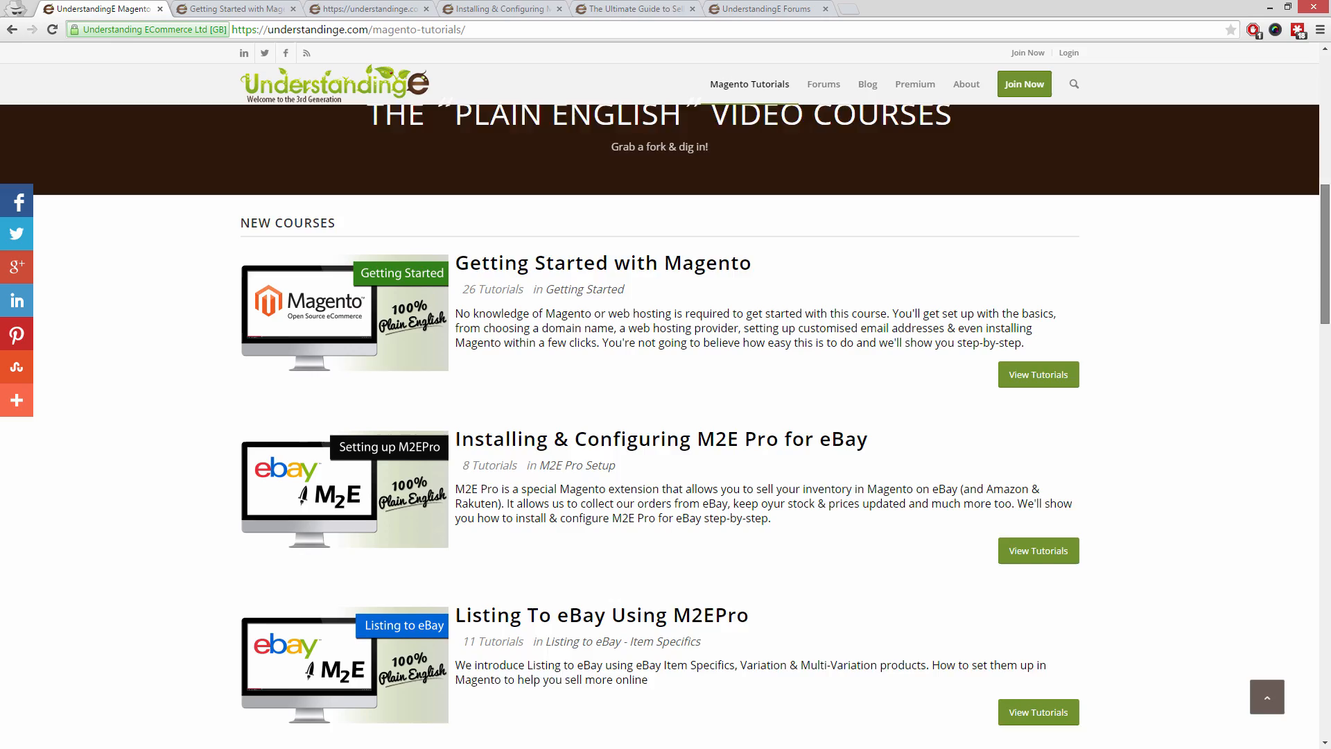
scroll(down, 3)
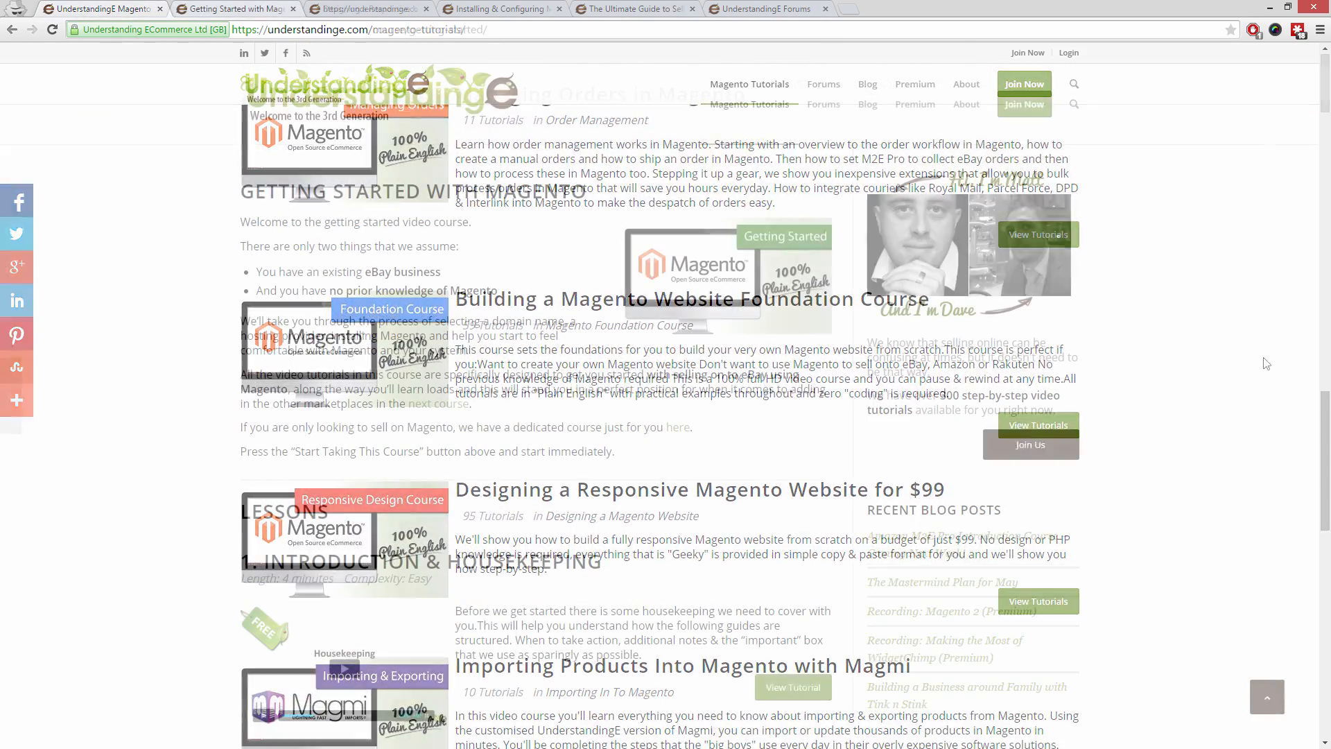
click(235, 8)
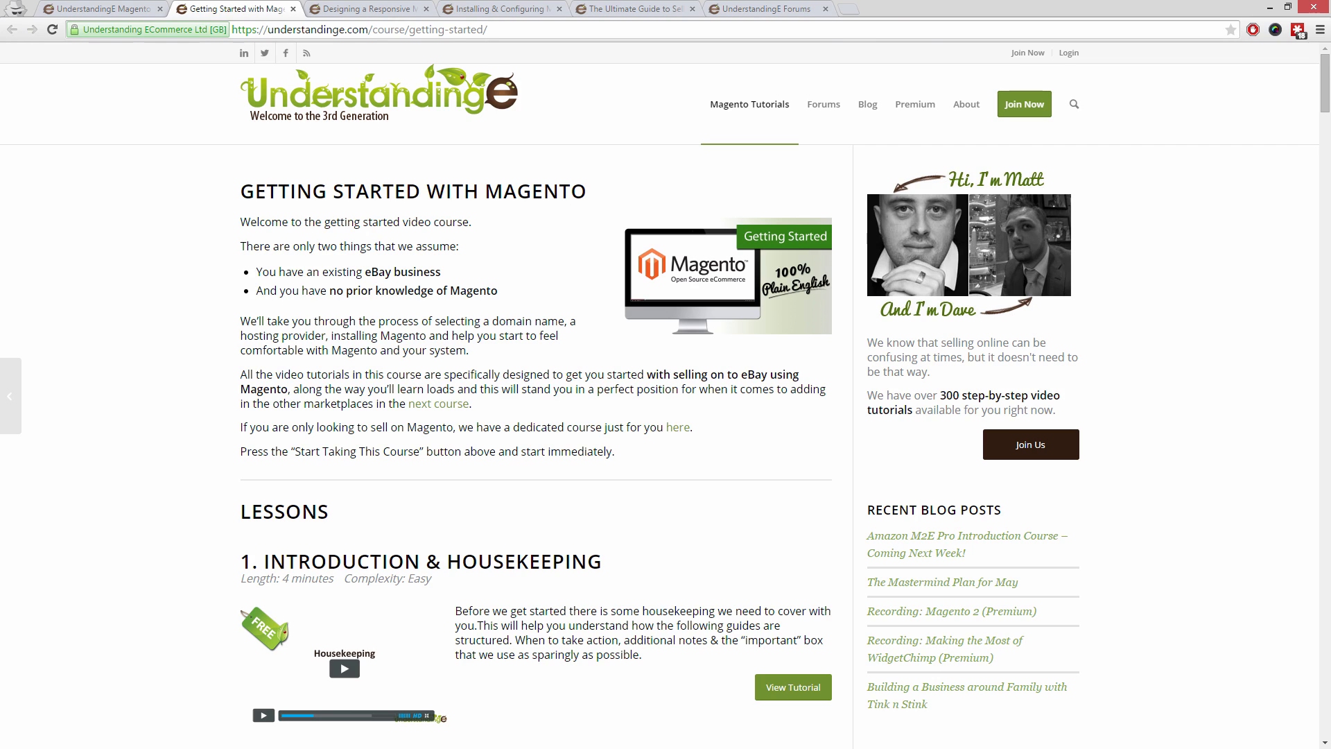
click(369, 8)
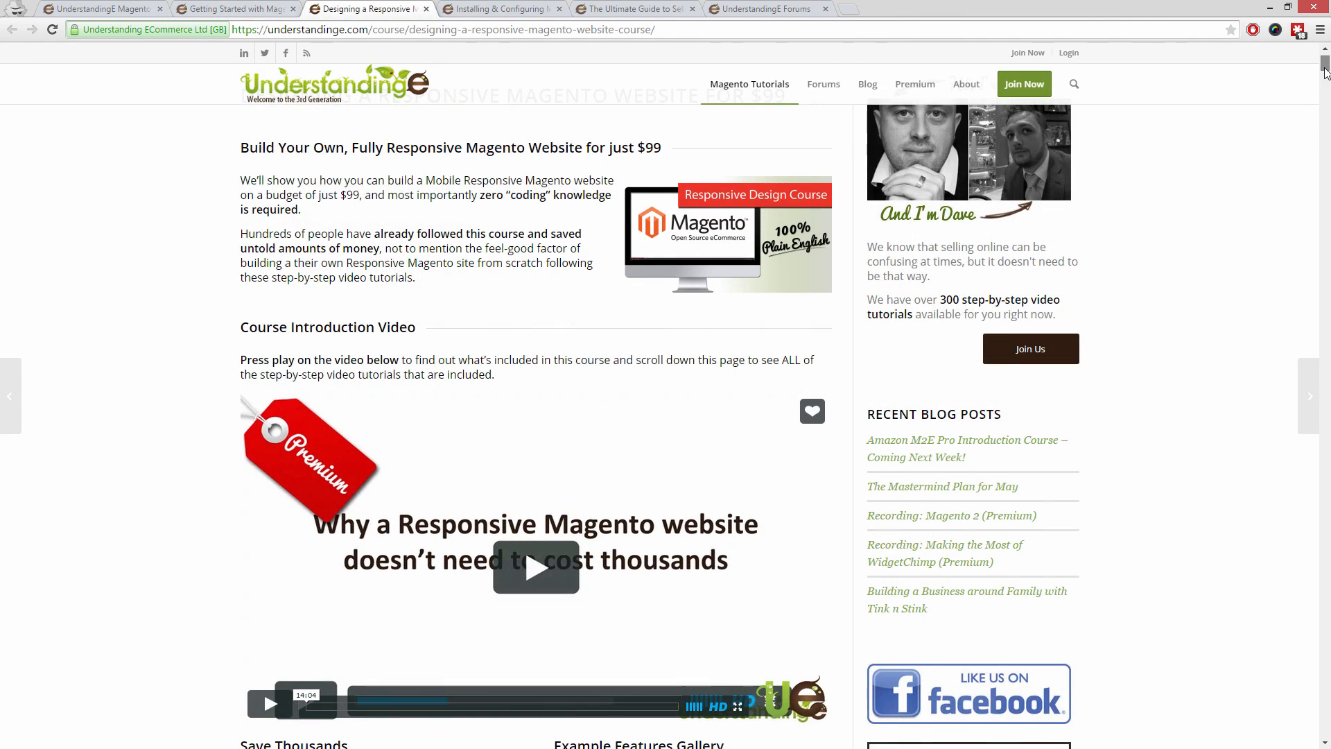
scroll(down, 3)
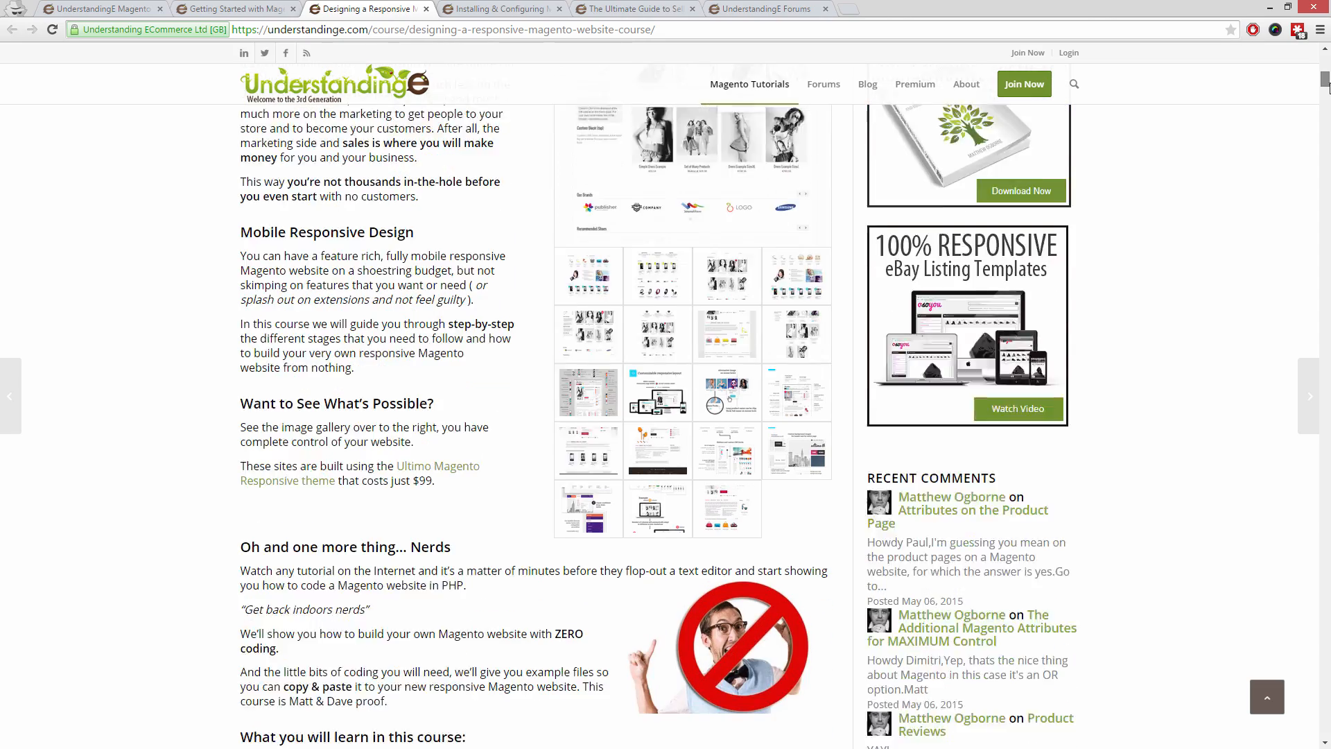
scroll(down, 3)
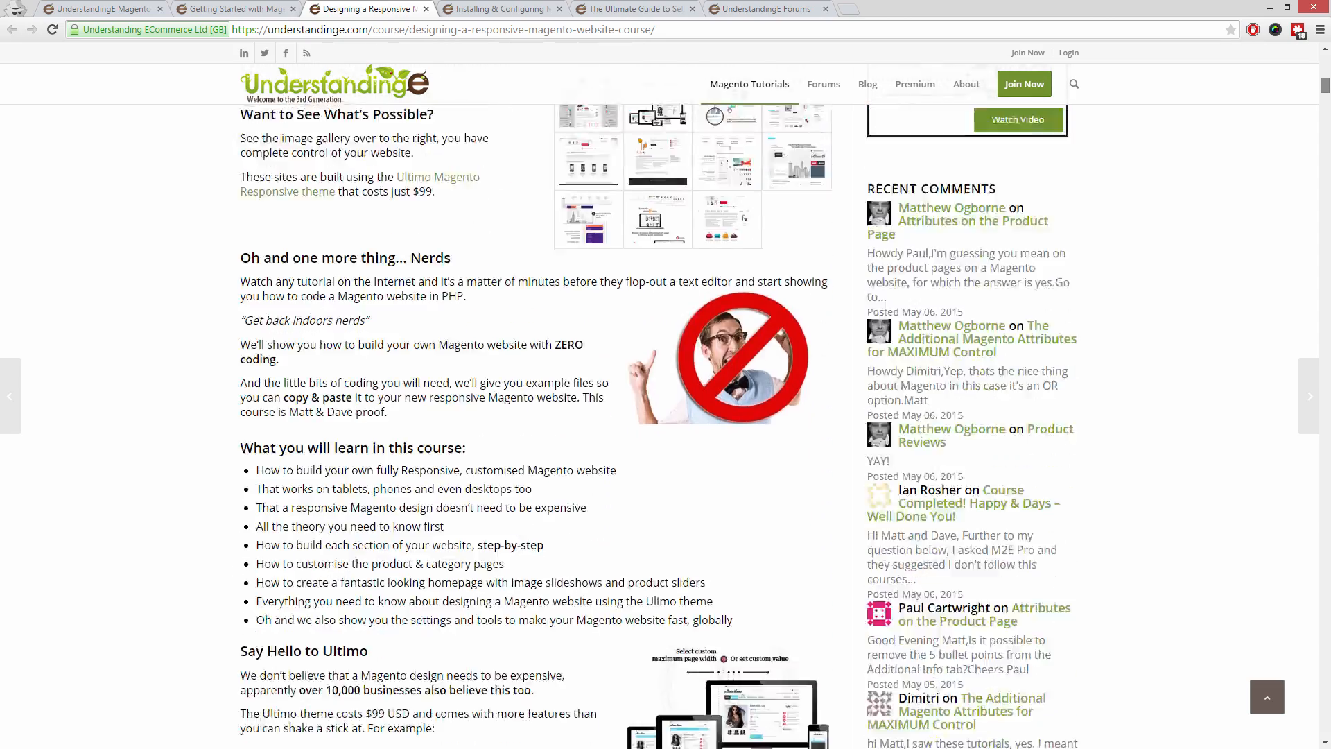
View the Selling on Amazon guide page, then switch to the UnderstandingE Forums
click(500, 9)
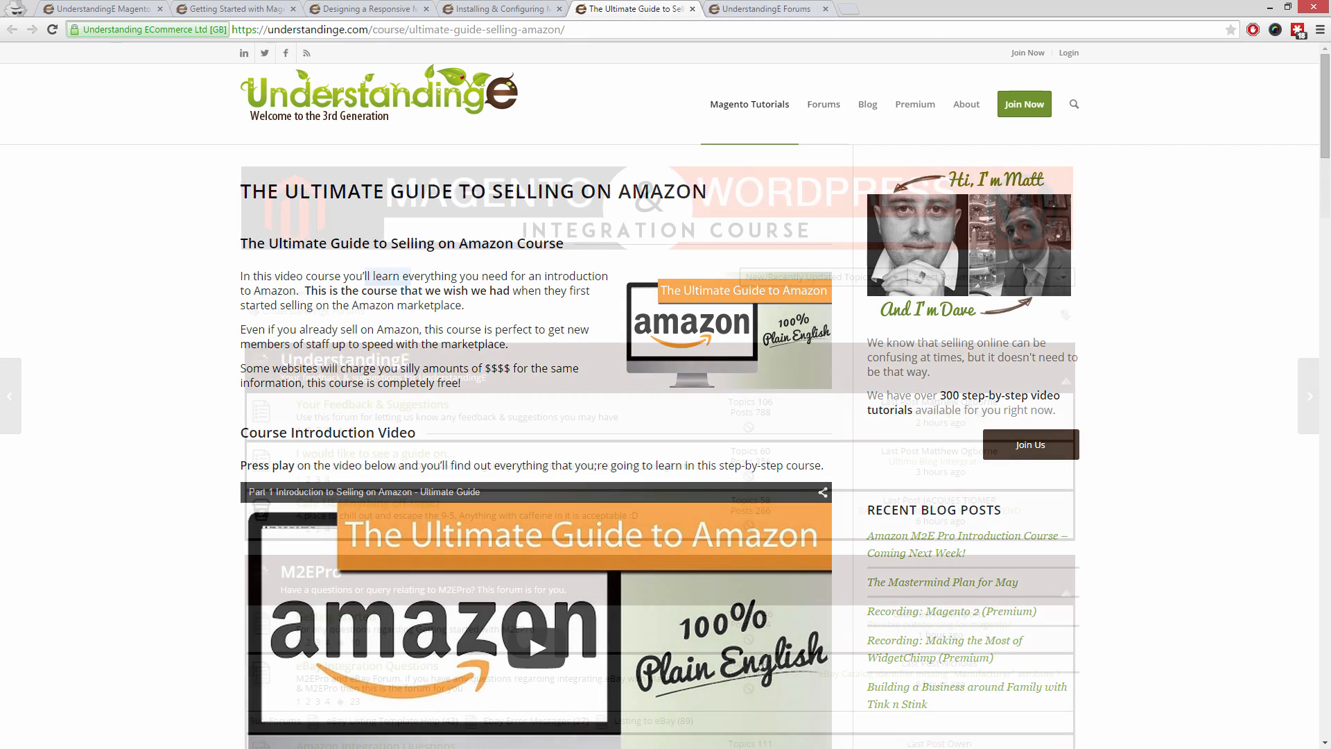
click(822, 104)
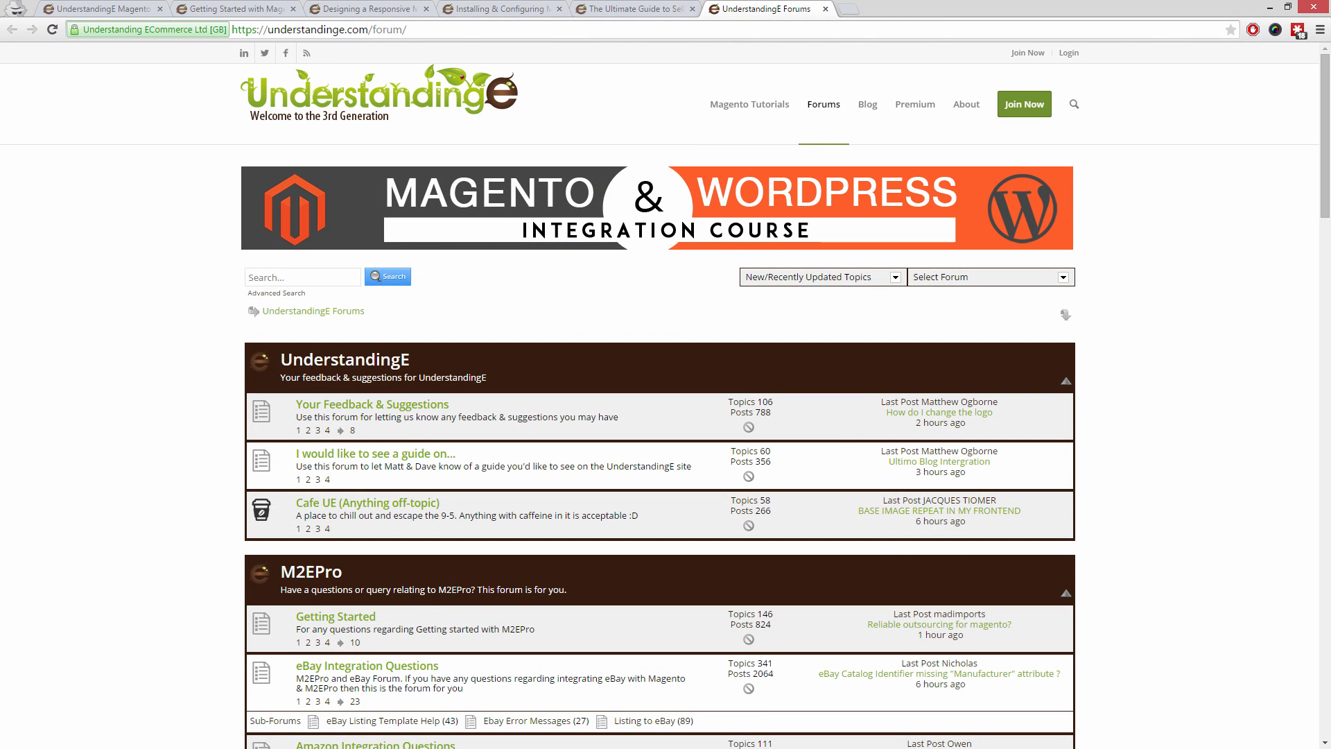